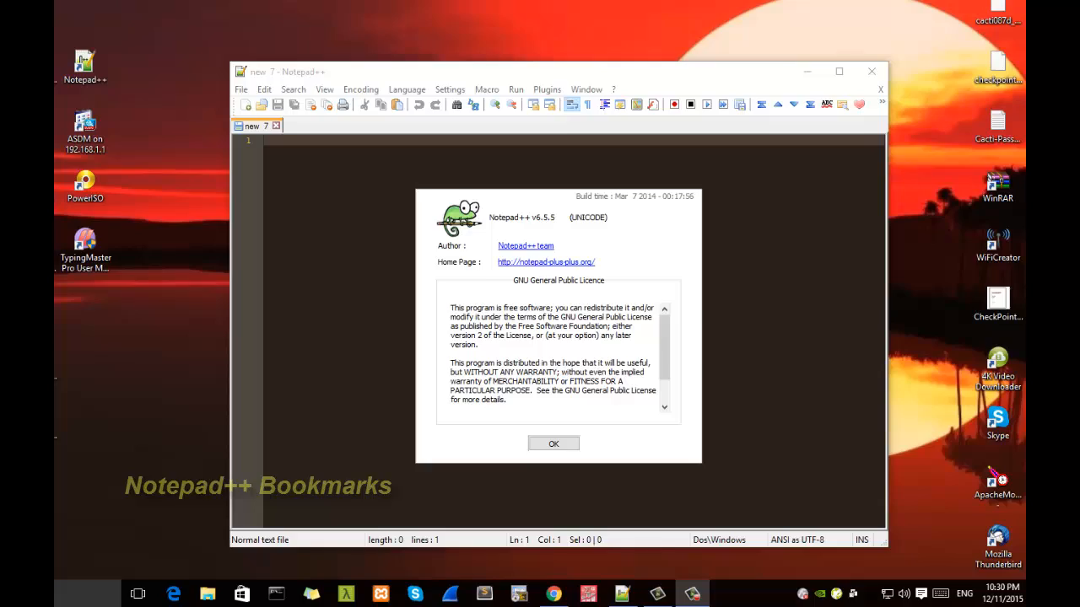
Step: Dismiss the Notepad++ 6.5.5 About box to return to the empty new document
{"action": "left_click", "coordinate": [553, 444]}
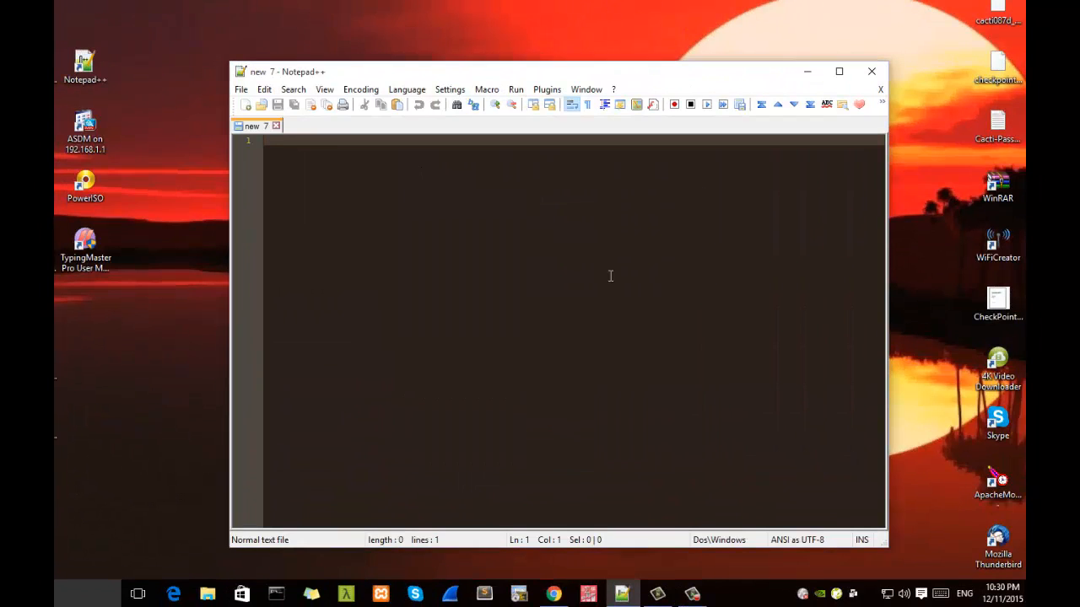
{"action": "mouse_move", "coordinate": [310, 125]}
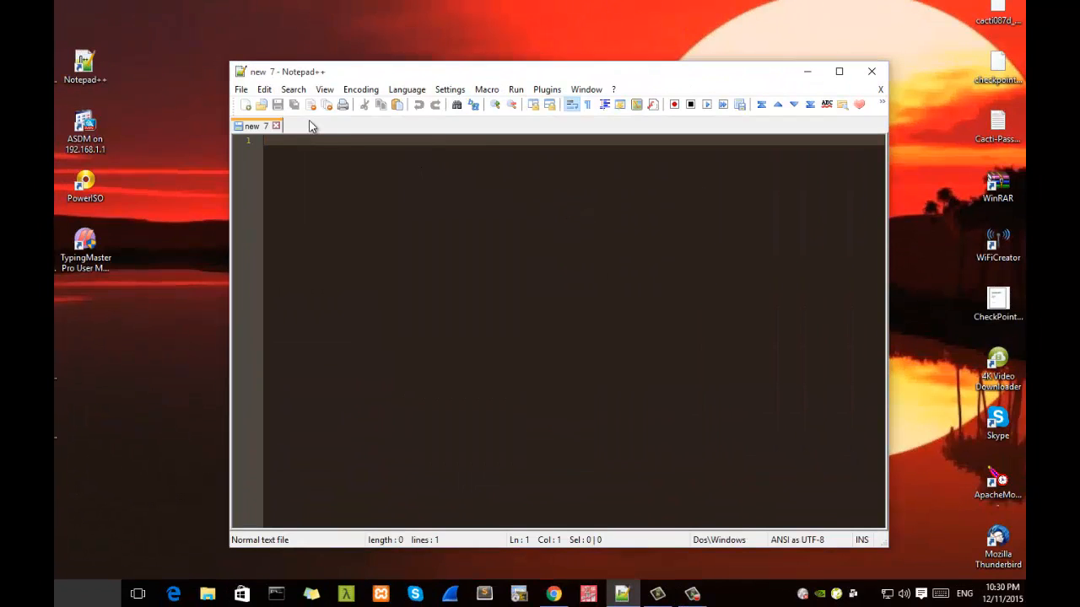
Step: Open Test.txt, the 15-line Lorem ipsum file, from the File menu's recent files list
{"action": "left_click", "coordinate": [241, 90]}
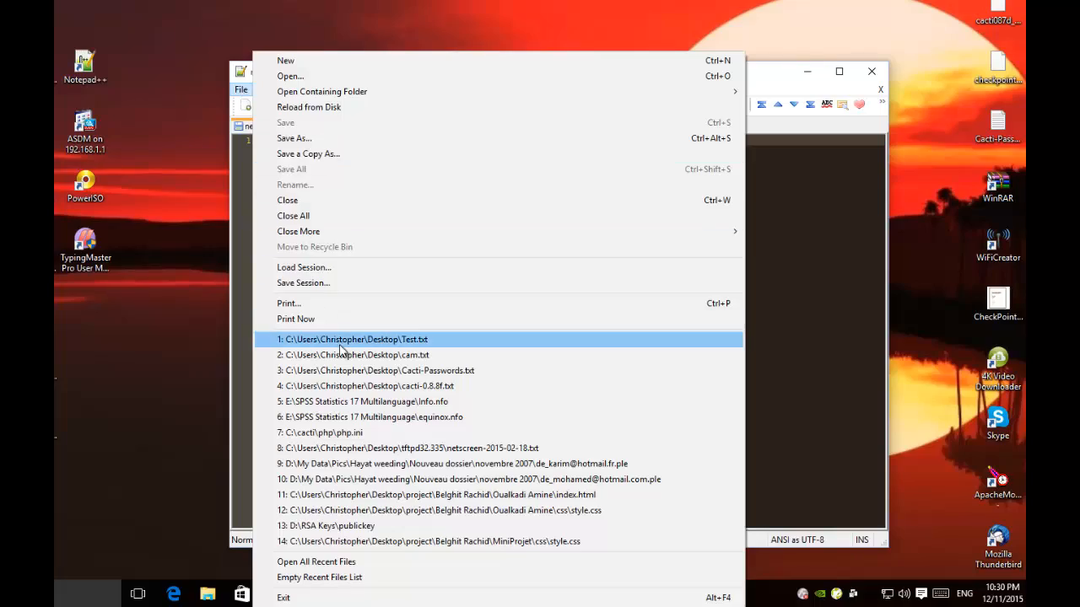
{"action": "left_click", "coordinate": [355, 339]}
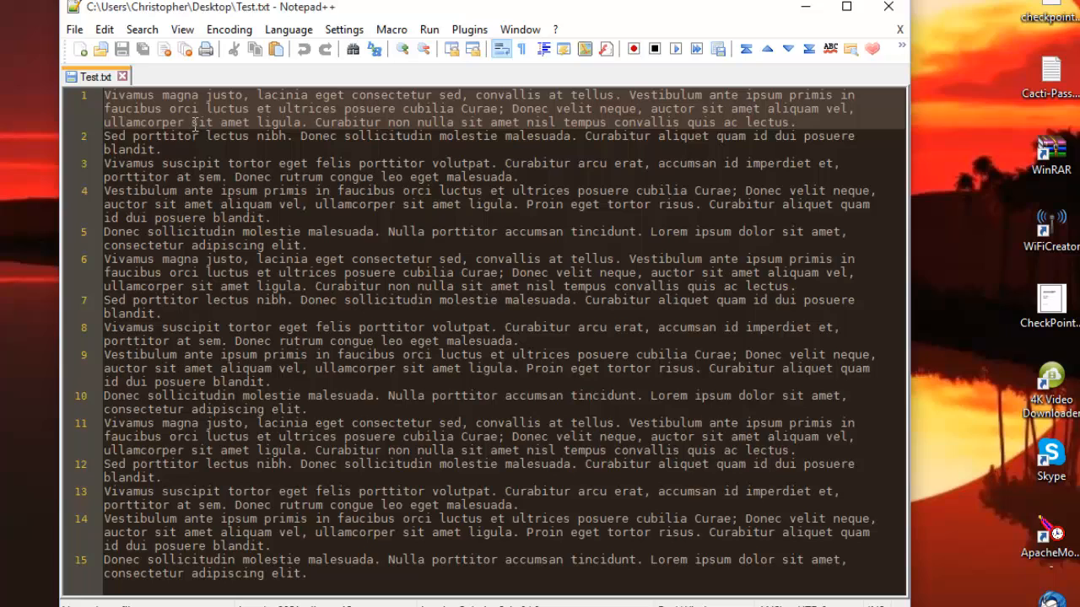
{"action": "mouse_move", "coordinate": [211, 84]}
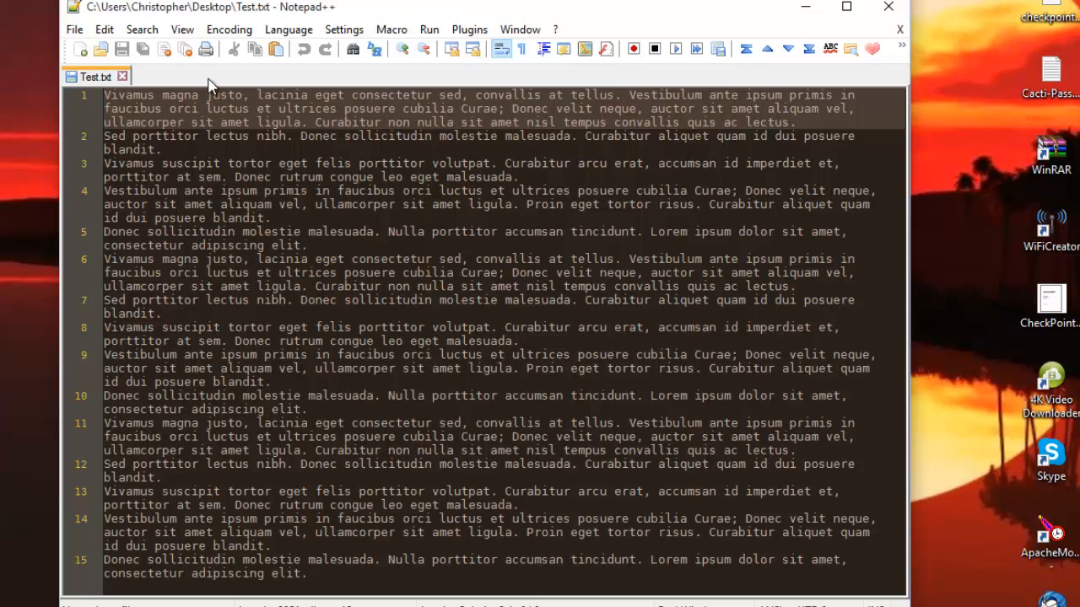
{"action": "mouse_move", "coordinate": [219, 513]}
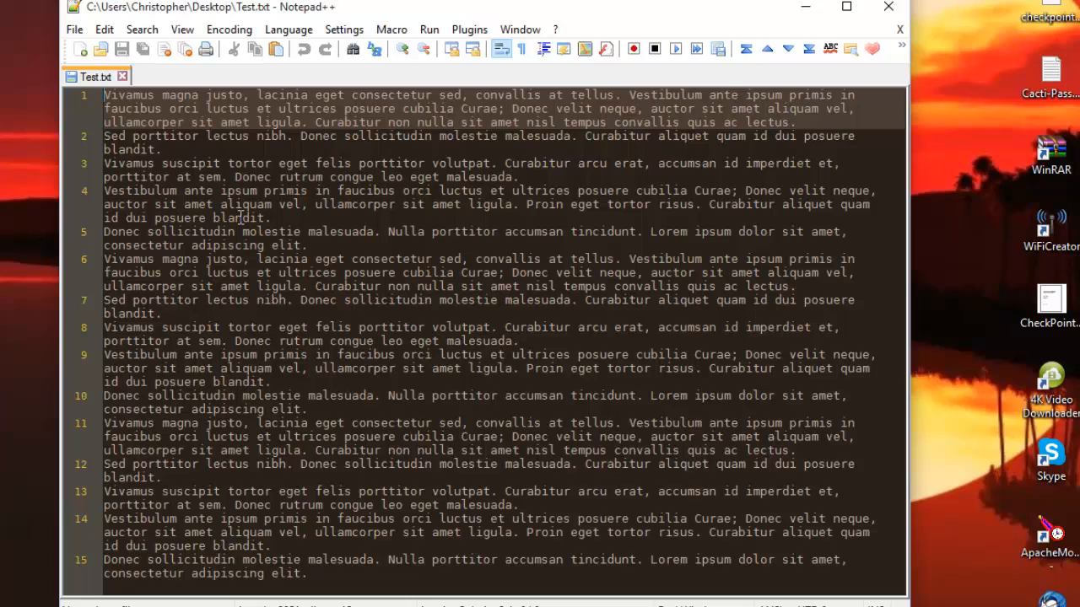
{"action": "mouse_move", "coordinate": [221, 401]}
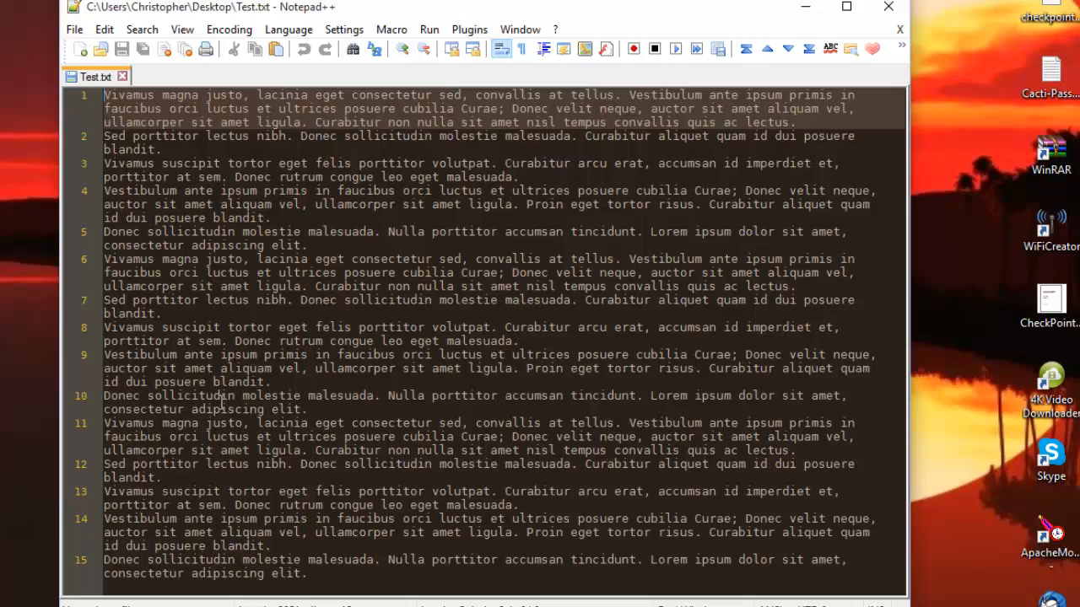
{"action": "mouse_move", "coordinate": [351, 270]}
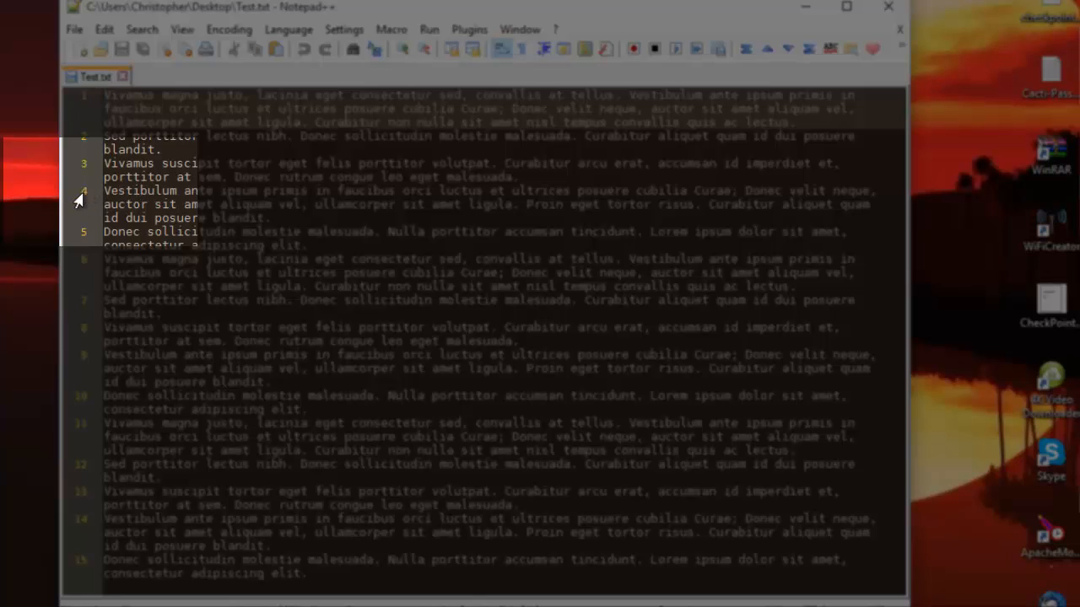
{"action": "mouse_move", "coordinate": [91, 201]}
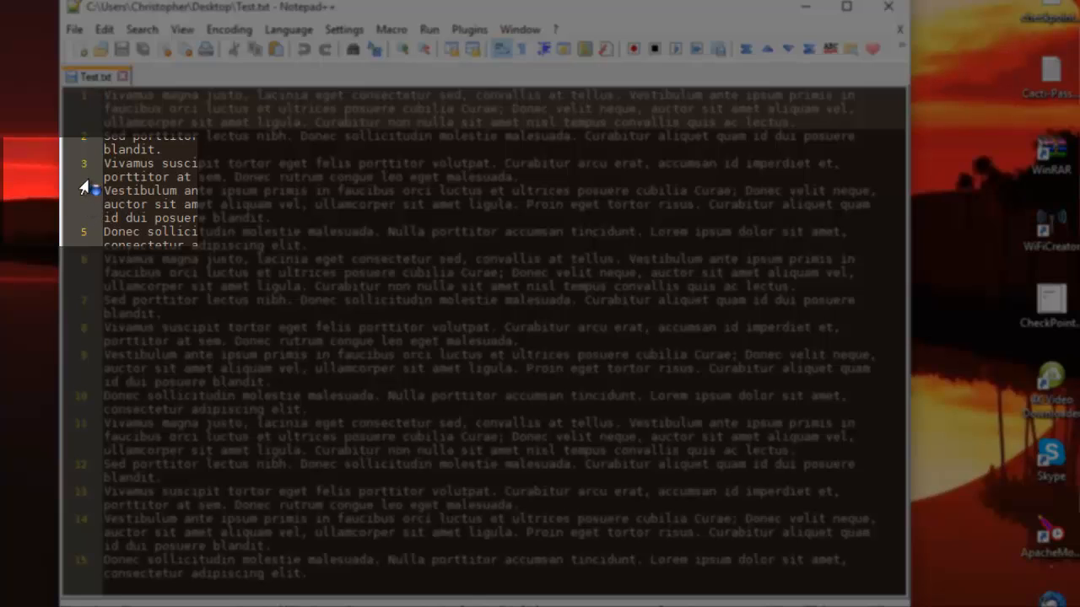
{"action": "mouse_move", "coordinate": [93, 199]}
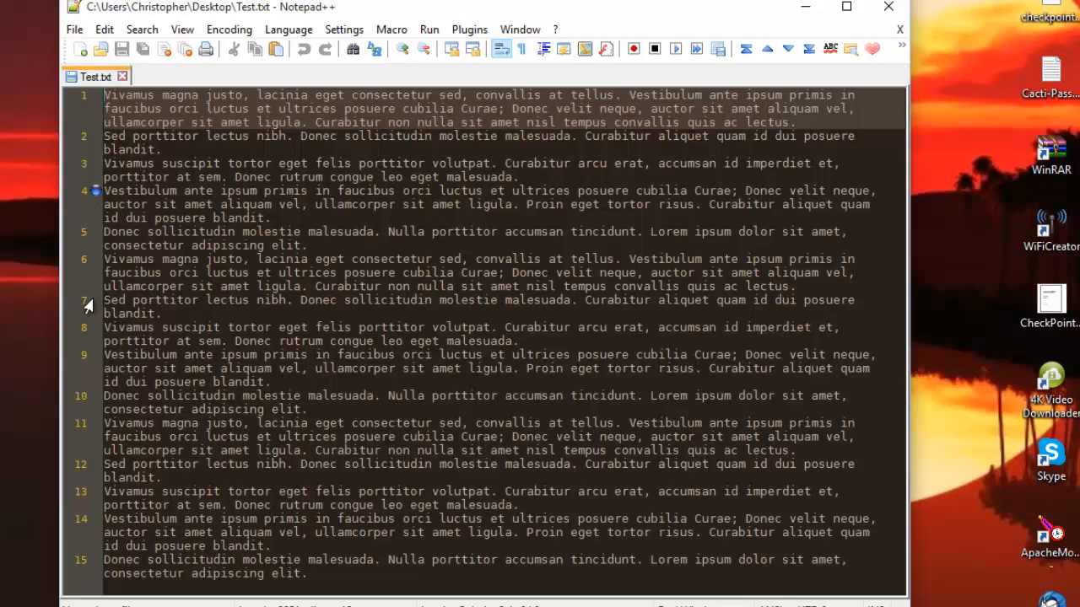
{"action": "mouse_move", "coordinate": [93, 307]}
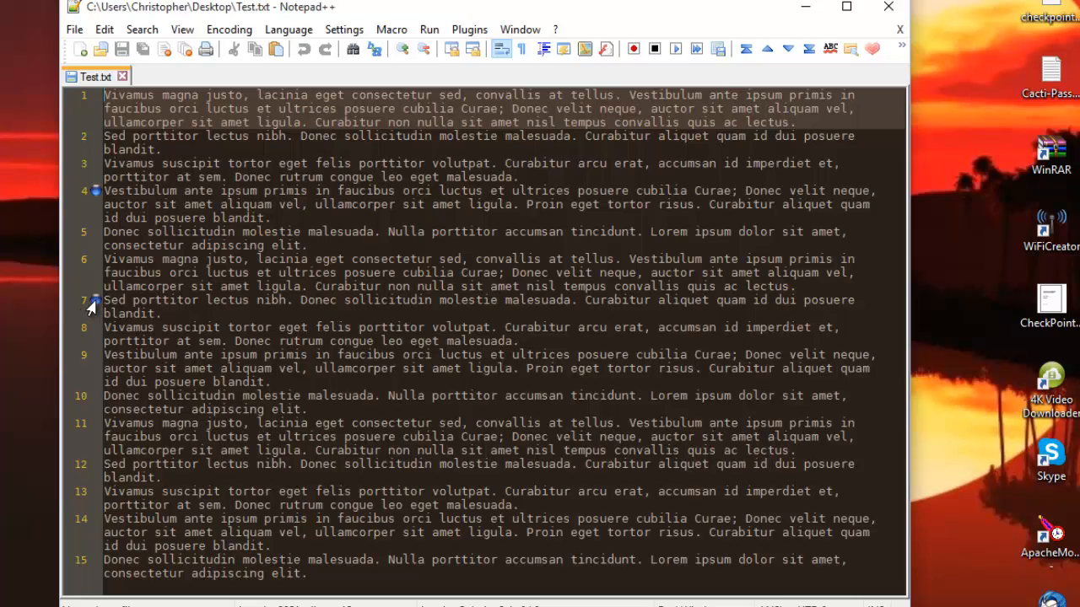
{"action": "mouse_move", "coordinate": [97, 445]}
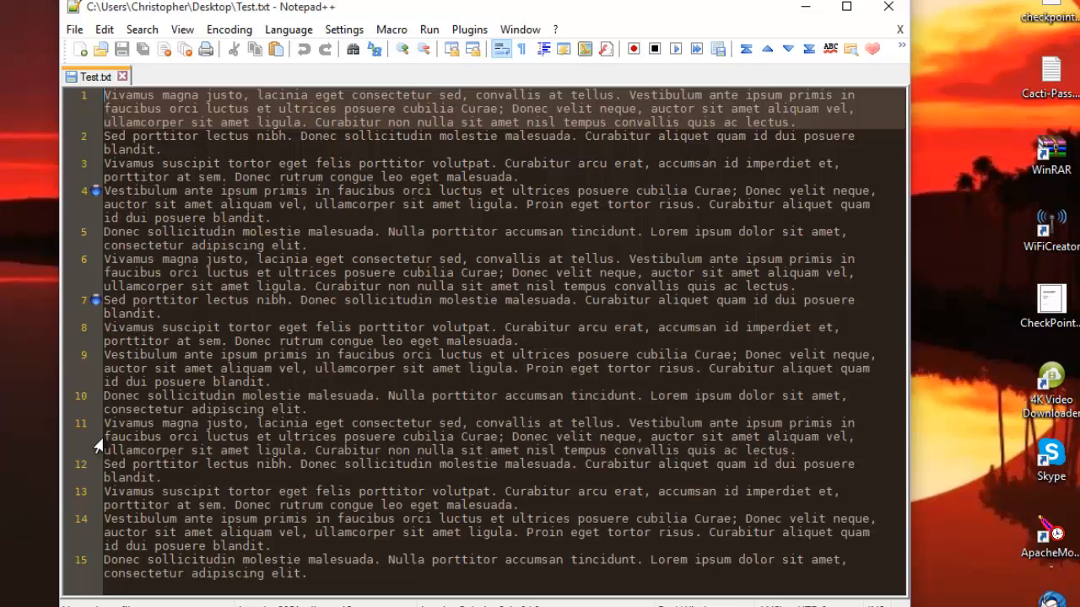
{"action": "mouse_move", "coordinate": [88, 435]}
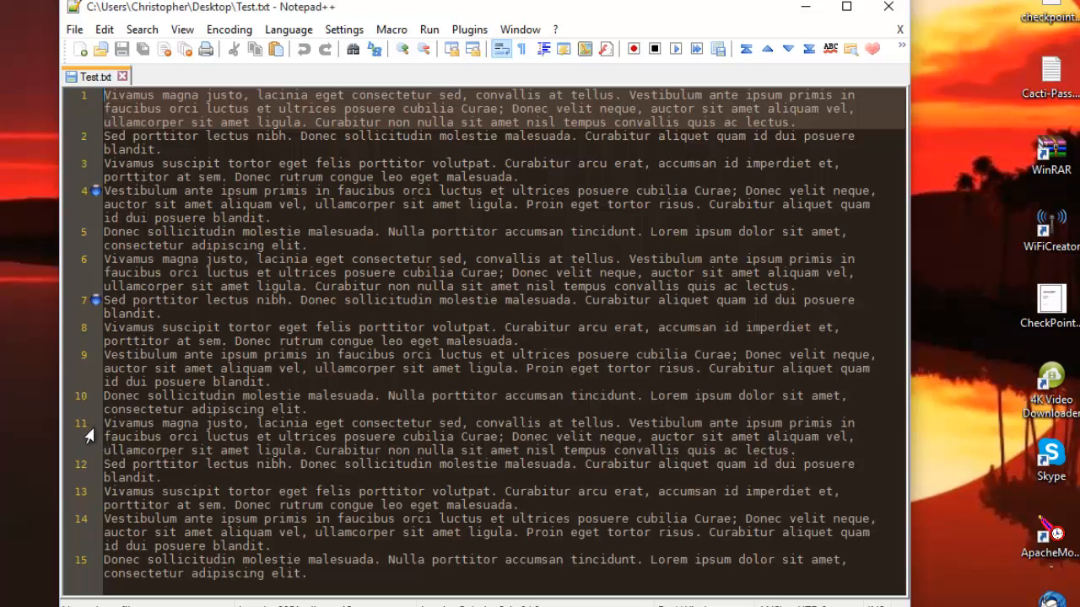
{"action": "mouse_move", "coordinate": [88, 436]}
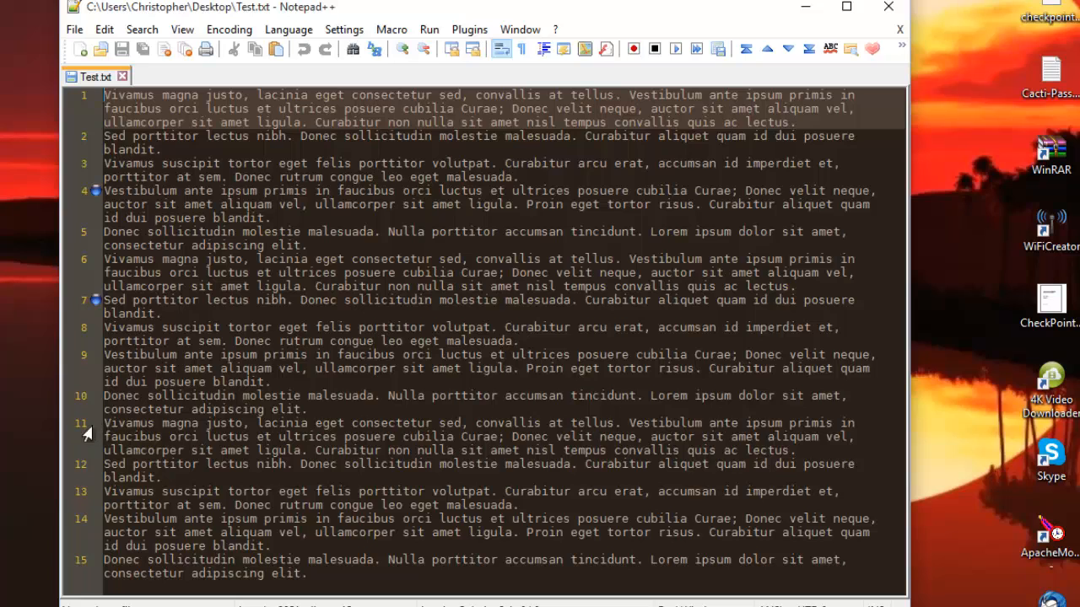
{"action": "mouse_move", "coordinate": [66, 432]}
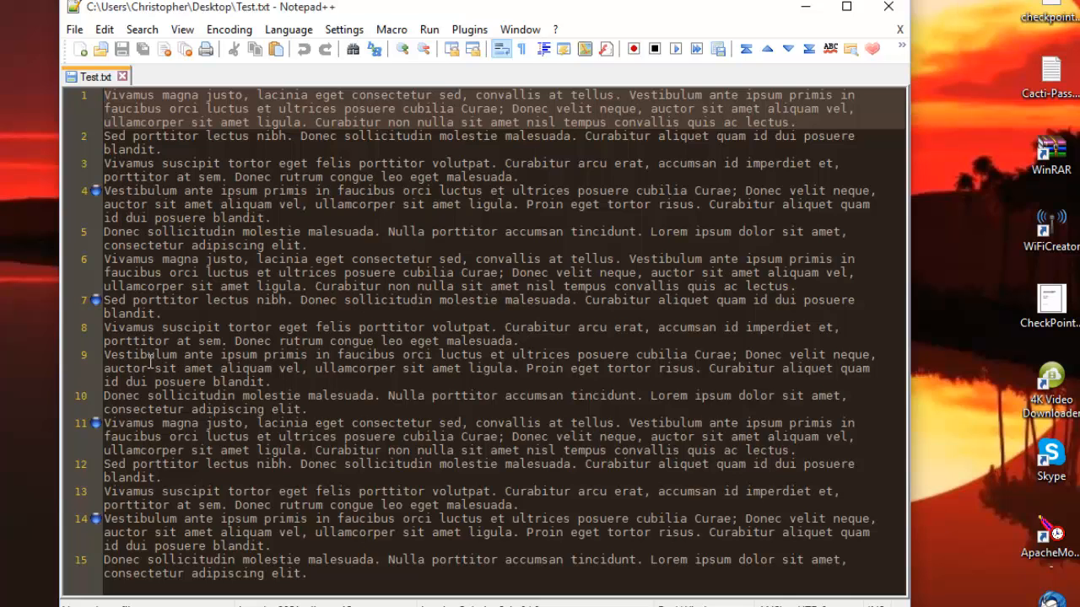
Step: Jump forward with F2 through the bookmarks on lines 4, 7, 11 and 14
{"action": "key", "text": "F2"}
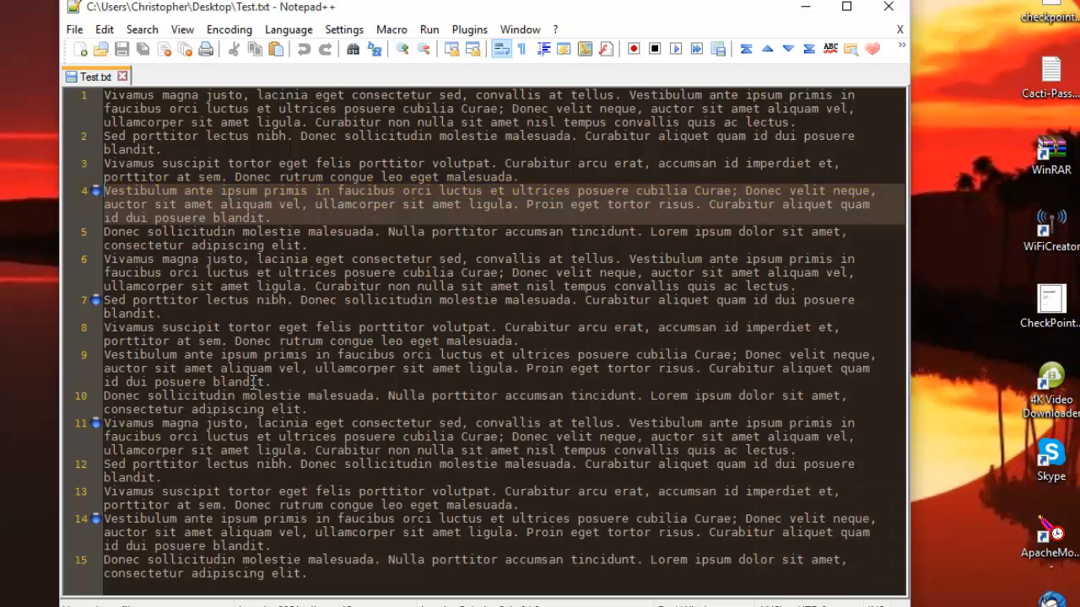
{"action": "key", "text": "F2"}
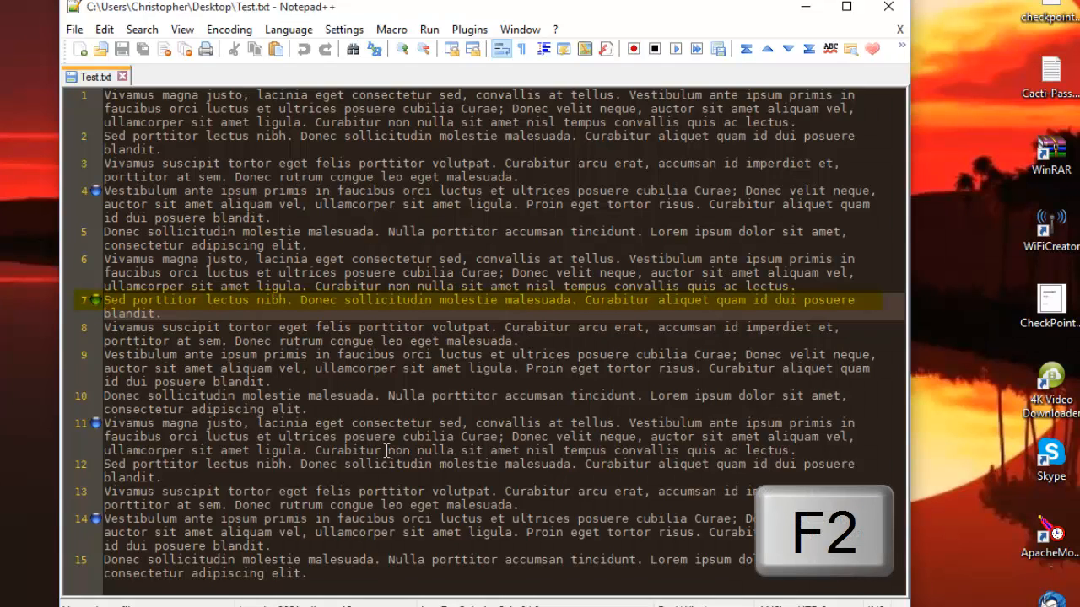
{"action": "key", "text": "f2"}
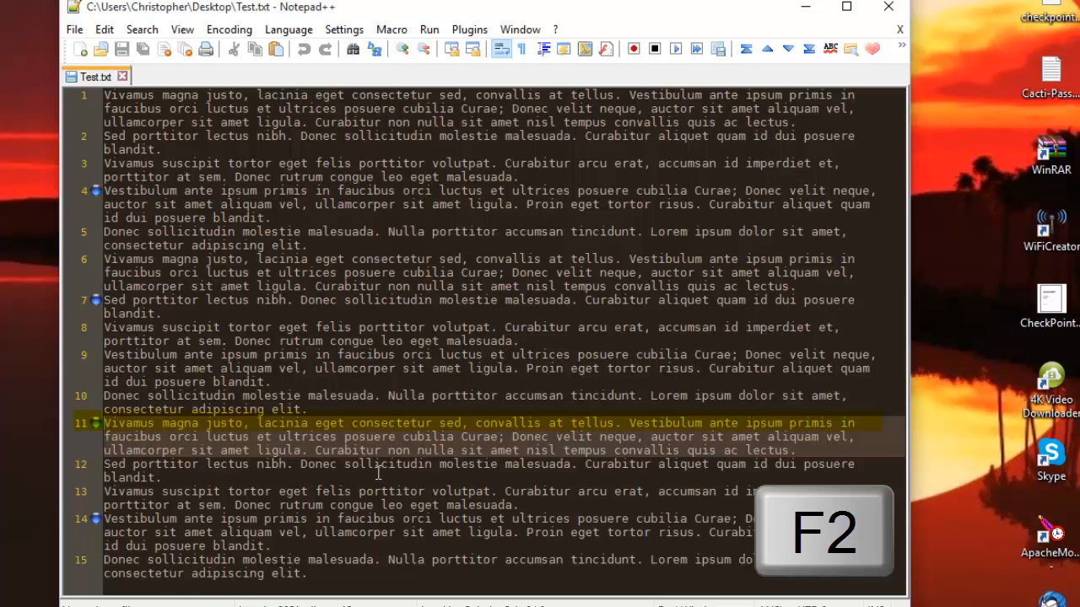
{"action": "key", "text": "f2"}
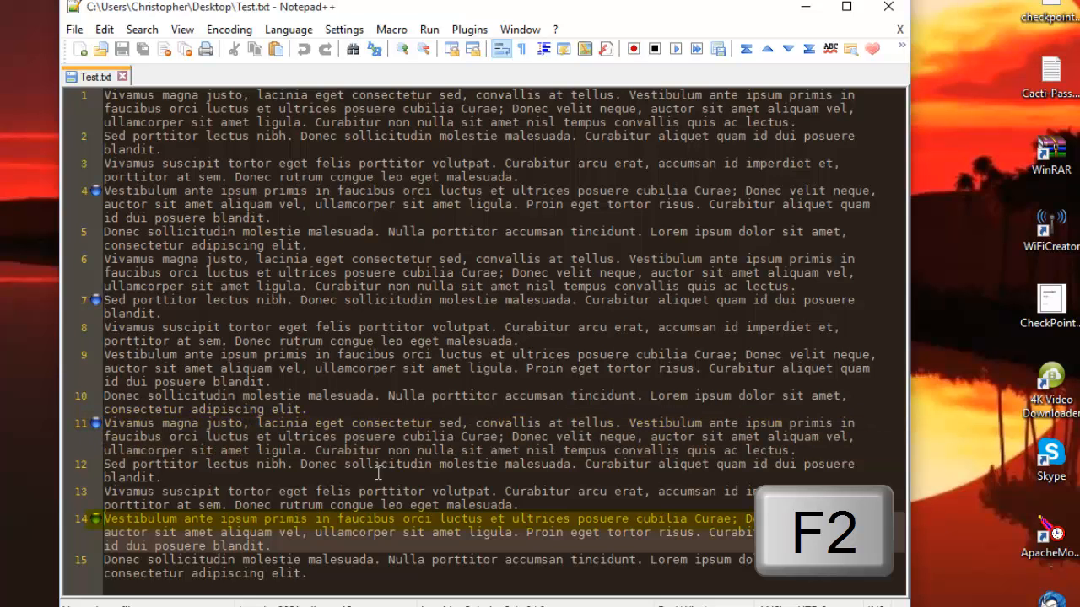
{"action": "mouse_move", "coordinate": [266, 473]}
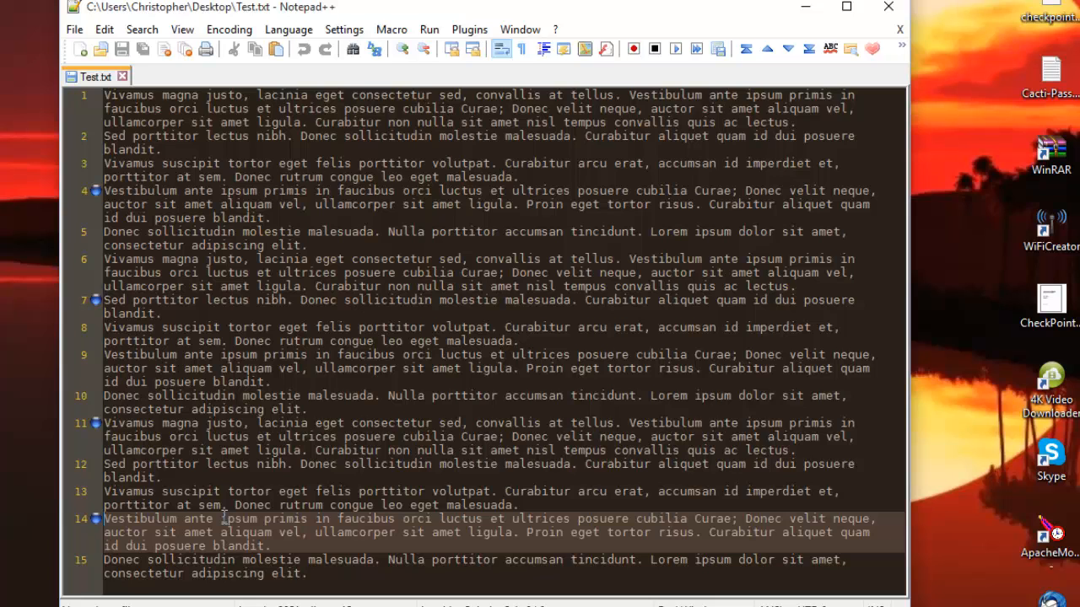
Step: Jump backward with Shift+F2 from line 14 up through the bookmarks to line 7
{"action": "key", "text": "shift+f2"}
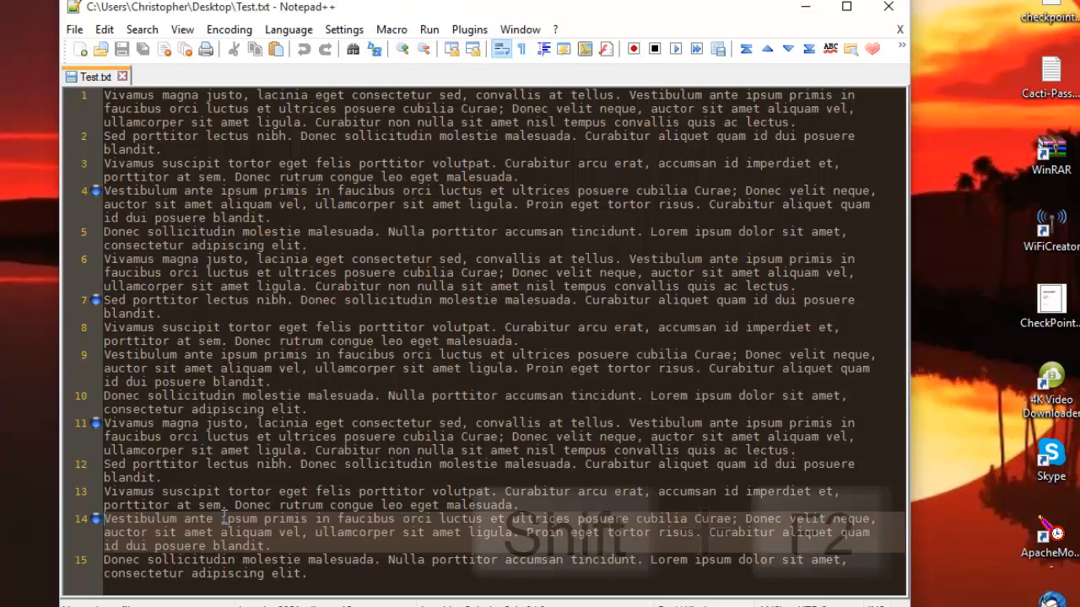
{"action": "key", "text": "Shift+F2"}
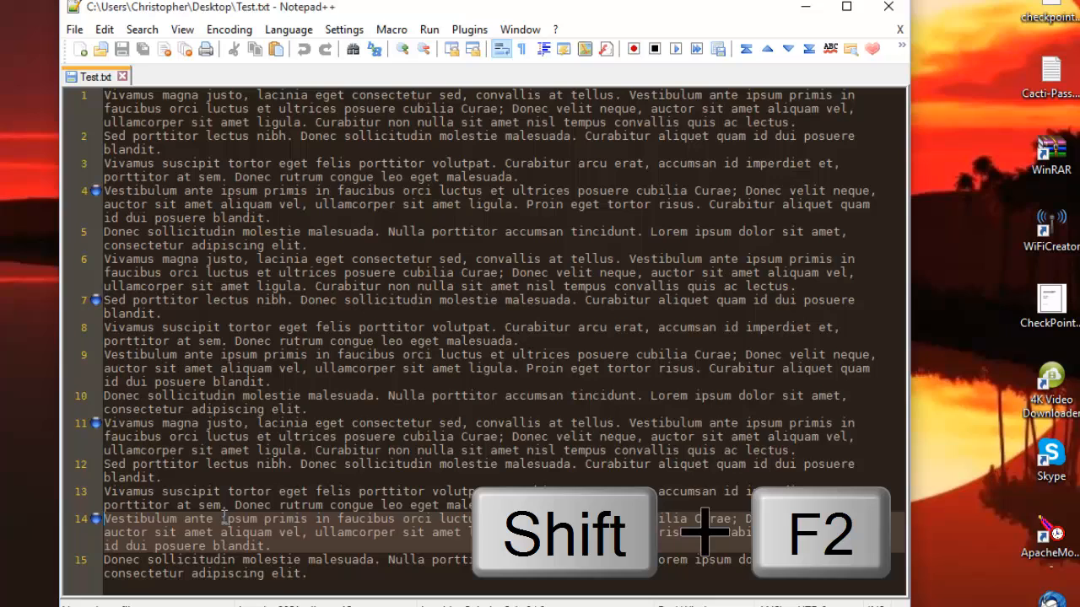
{"action": "key", "text": "shift+f2"}
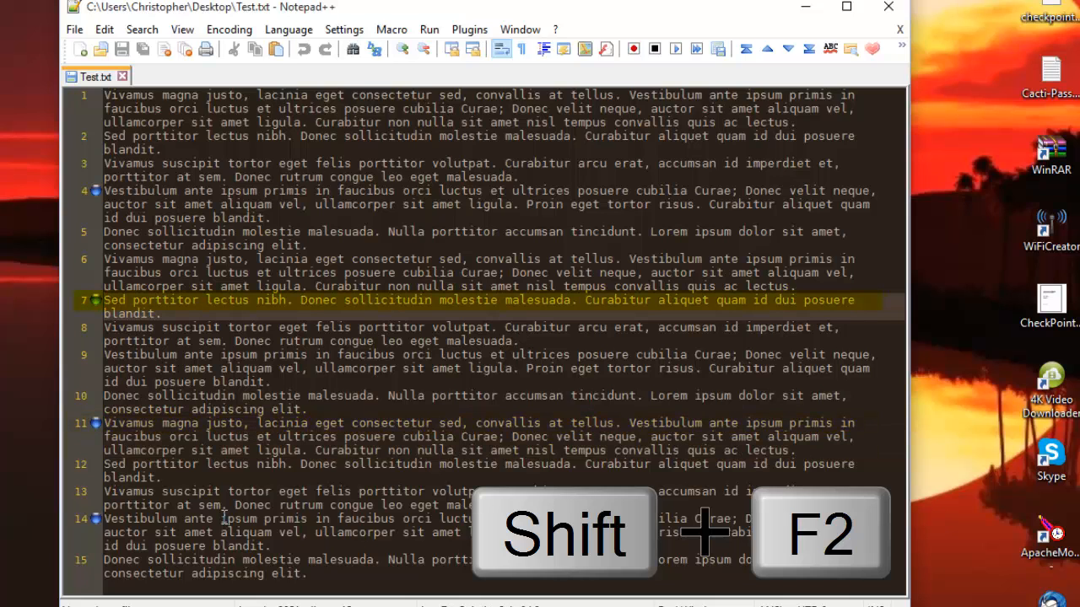
{"action": "key", "text": "shift+F2"}
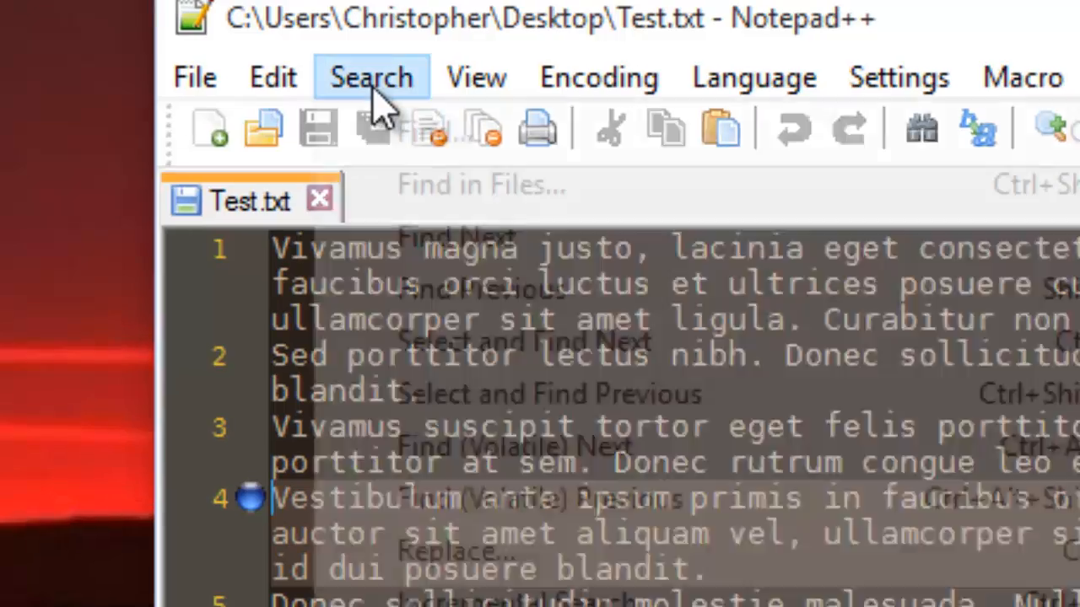
Step: Show the Search menu's Bookmark commands while on line 4 of Test.txt
{"action": "left_click", "coordinate": [372, 76]}
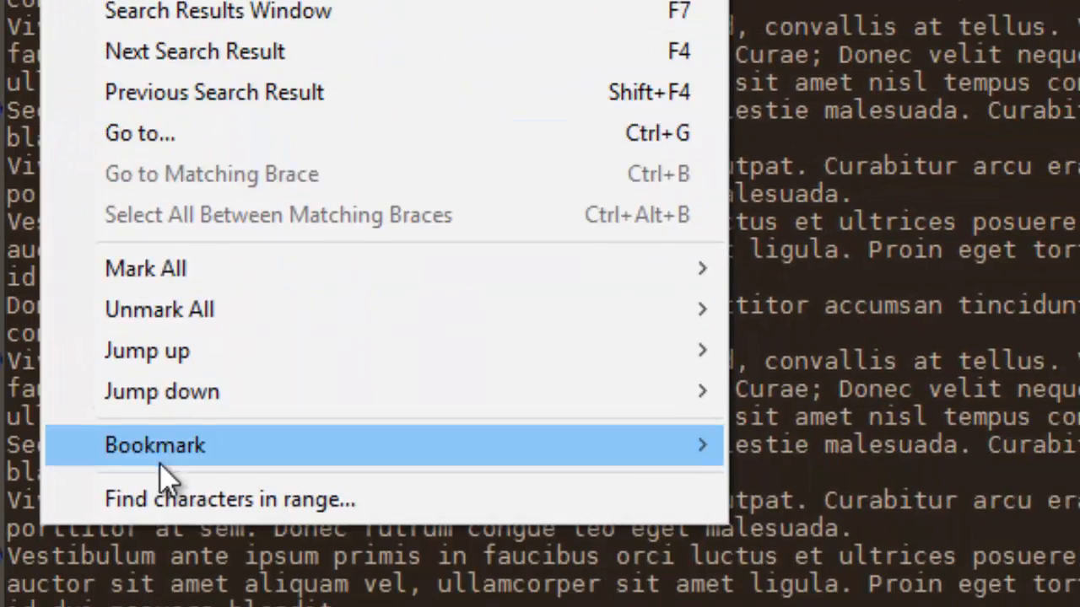
{"action": "left_click", "coordinate": [156, 446]}
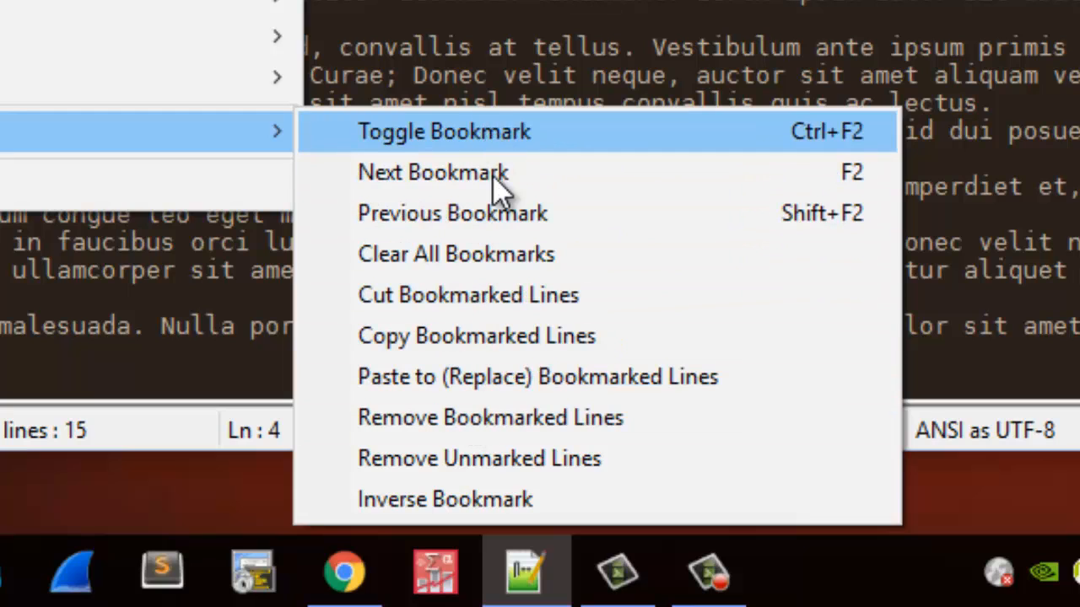
{"action": "mouse_move", "coordinate": [503, 152]}
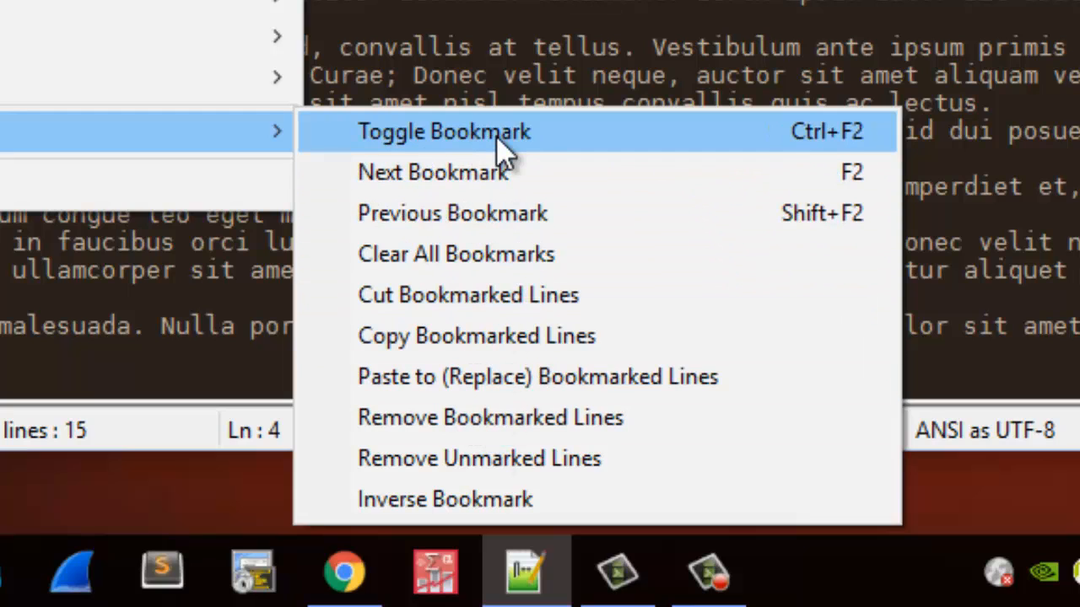
{"action": "mouse_move", "coordinate": [486, 182]}
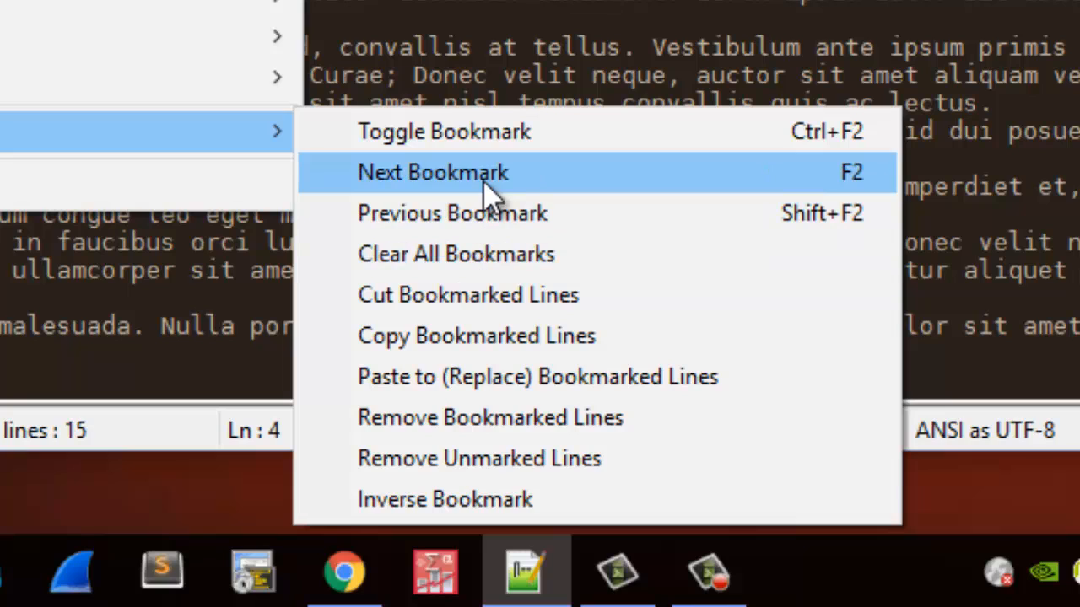
{"action": "mouse_move", "coordinate": [604, 182]}
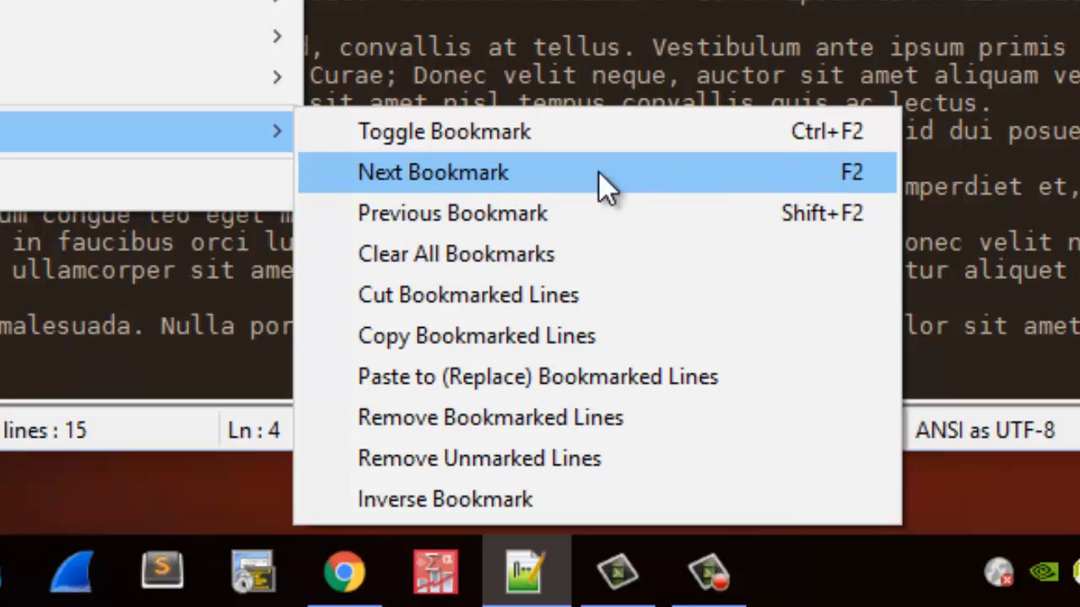
{"action": "mouse_move", "coordinate": [874, 188]}
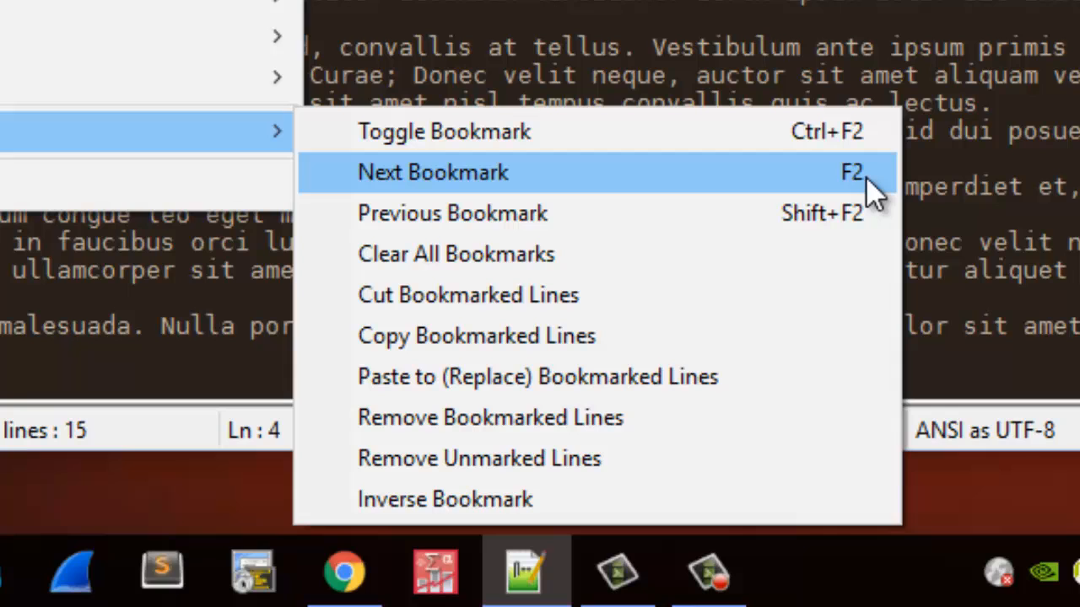
{"action": "mouse_move", "coordinate": [536, 182]}
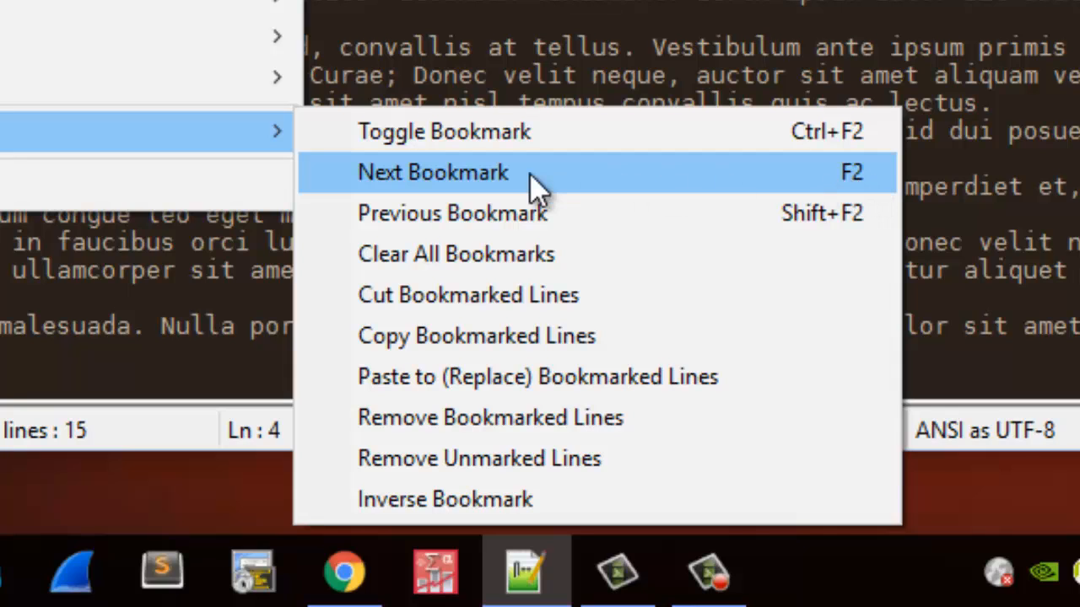
{"action": "mouse_move", "coordinate": [476, 182]}
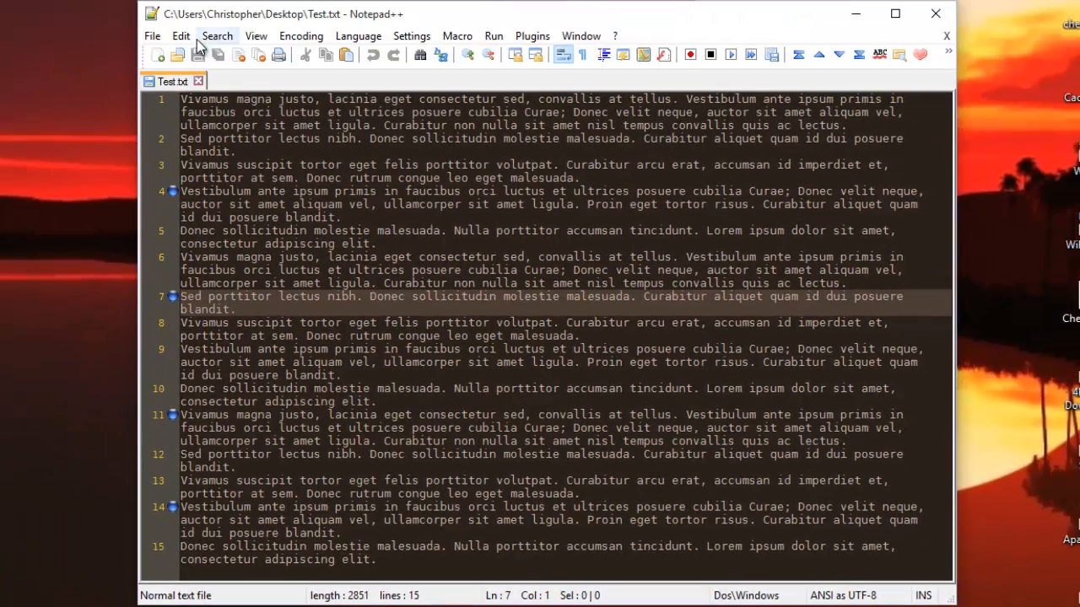
Step: Use Search > Bookmark > Previous Bookmark to move the cursor back to line 4
{"action": "left_click", "coordinate": [216, 36]}
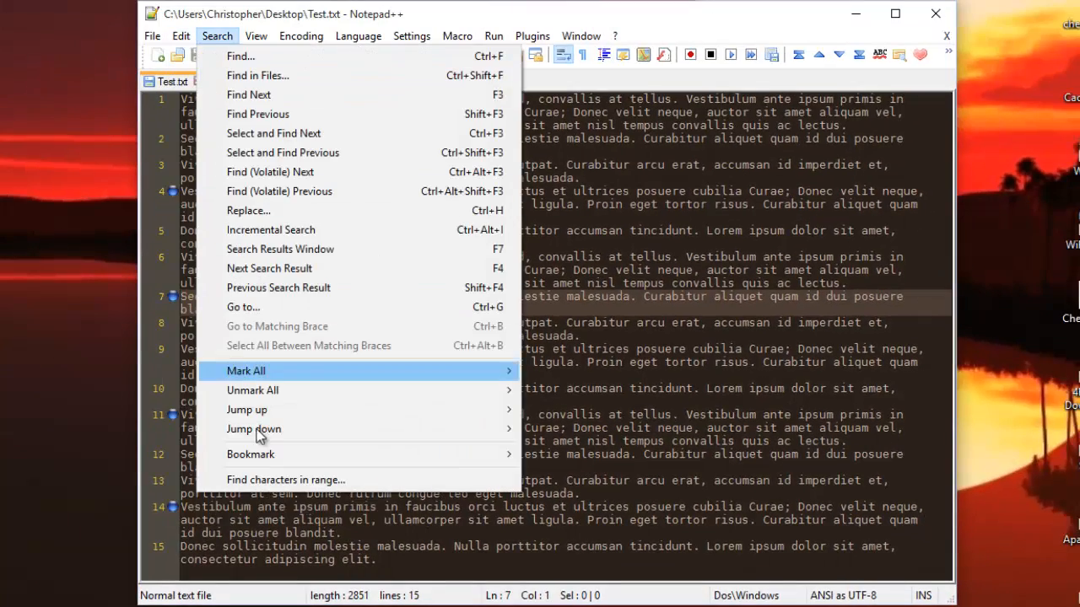
{"action": "mouse_move", "coordinate": [250, 454]}
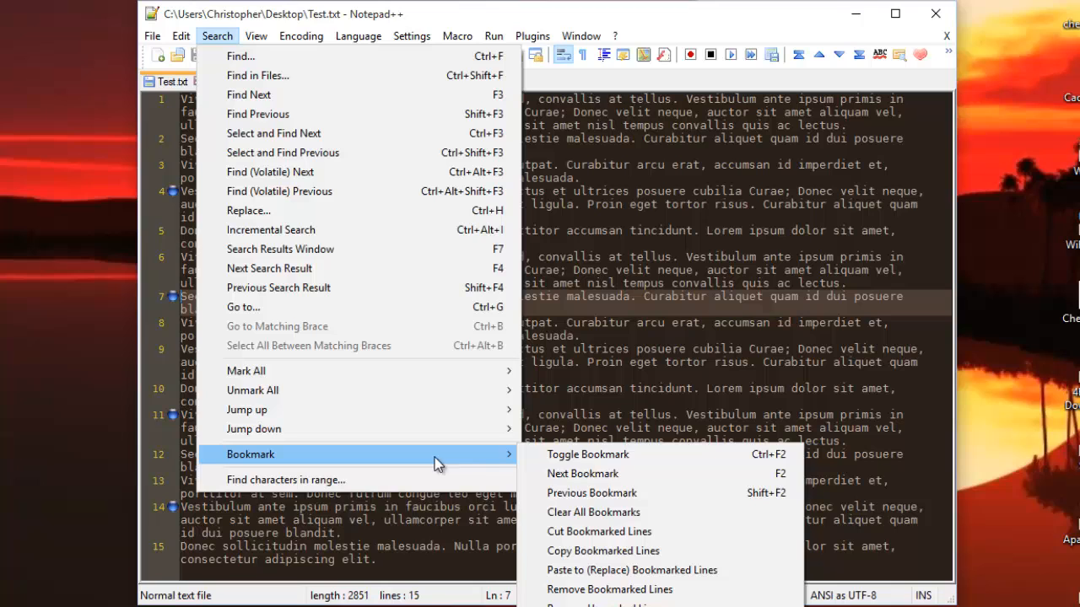
{"action": "mouse_move", "coordinate": [658, 493]}
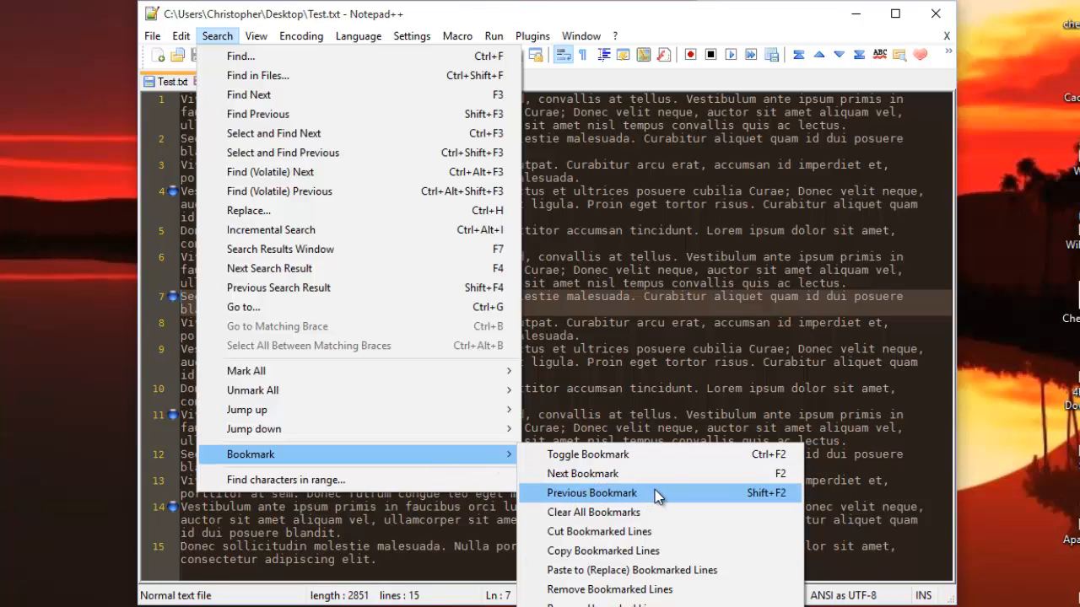
{"action": "left_click", "coordinate": [591, 493]}
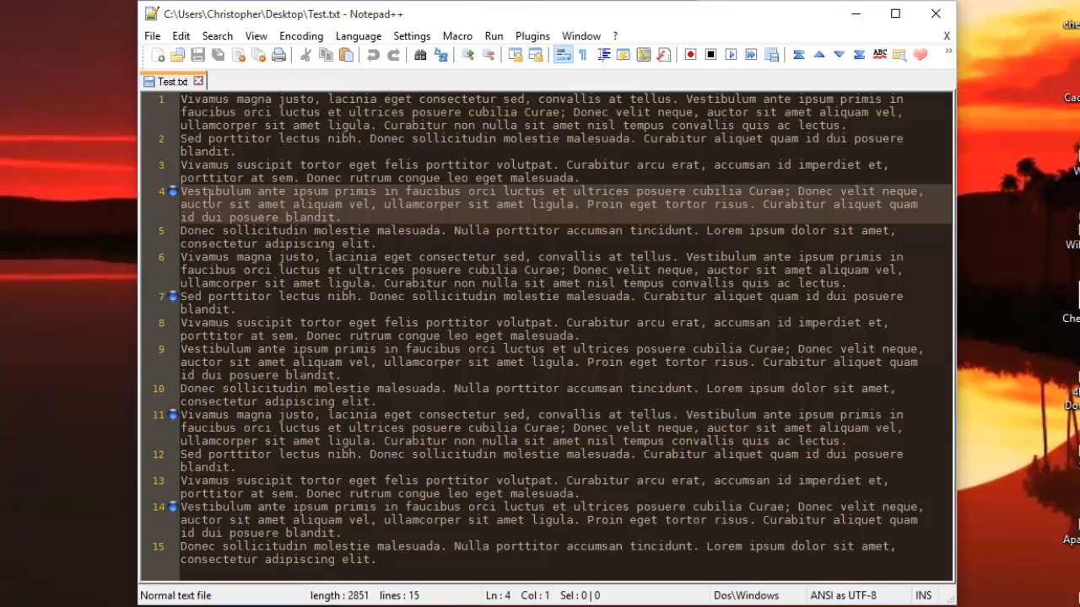
{"action": "mouse_move", "coordinate": [405, 422]}
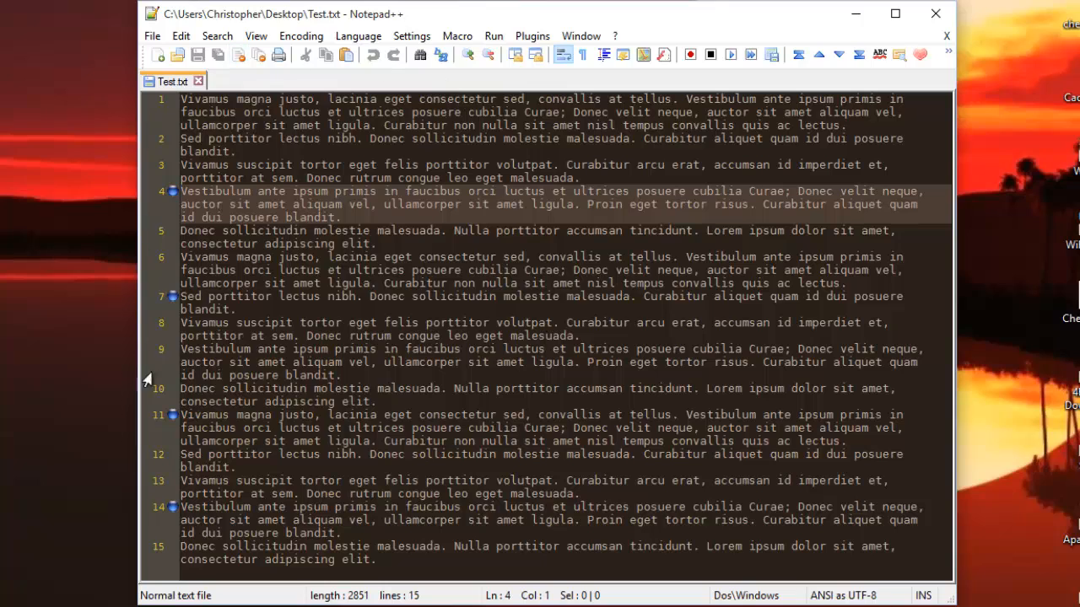
{"action": "mouse_move", "coordinate": [199, 329]}
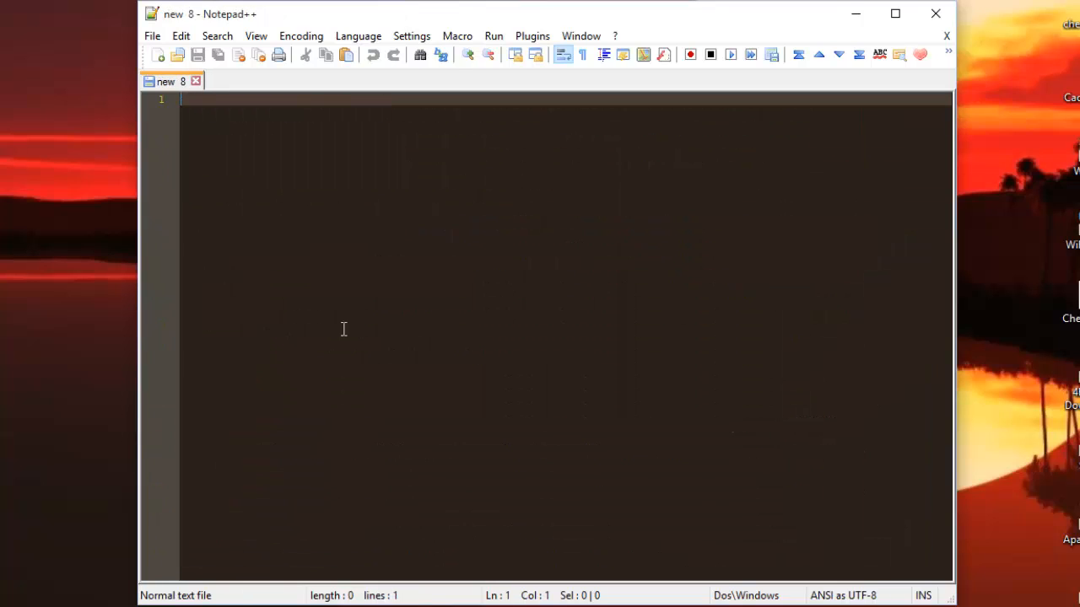
{"action": "mouse_move", "coordinate": [209, 127]}
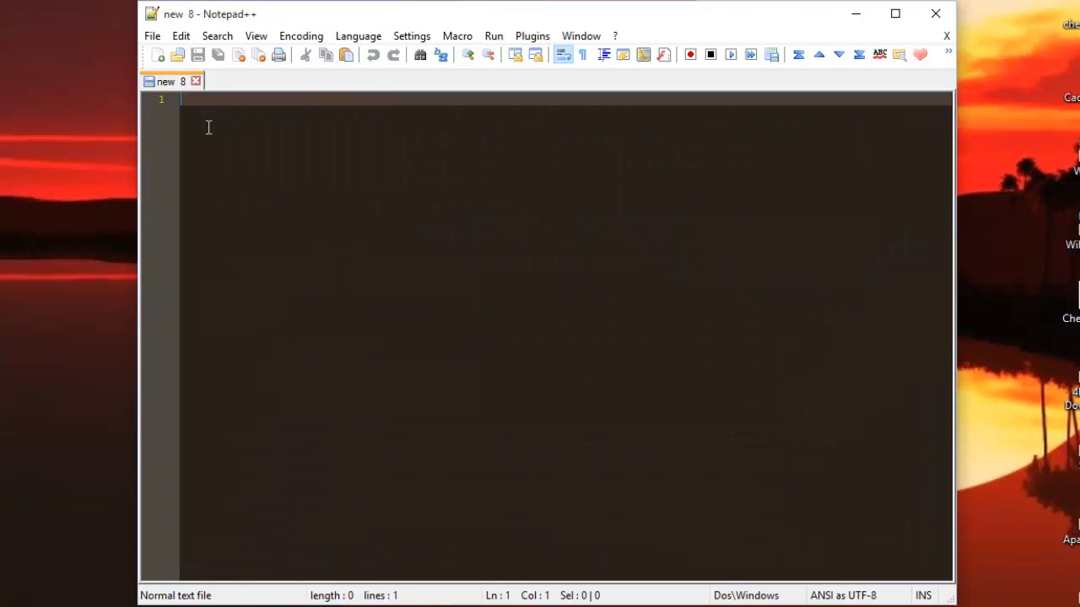
Step: Reopen Test.txt so it shows no bookmarks, with the cursor at line 1
{"action": "left_click", "coordinate": [152, 35]}
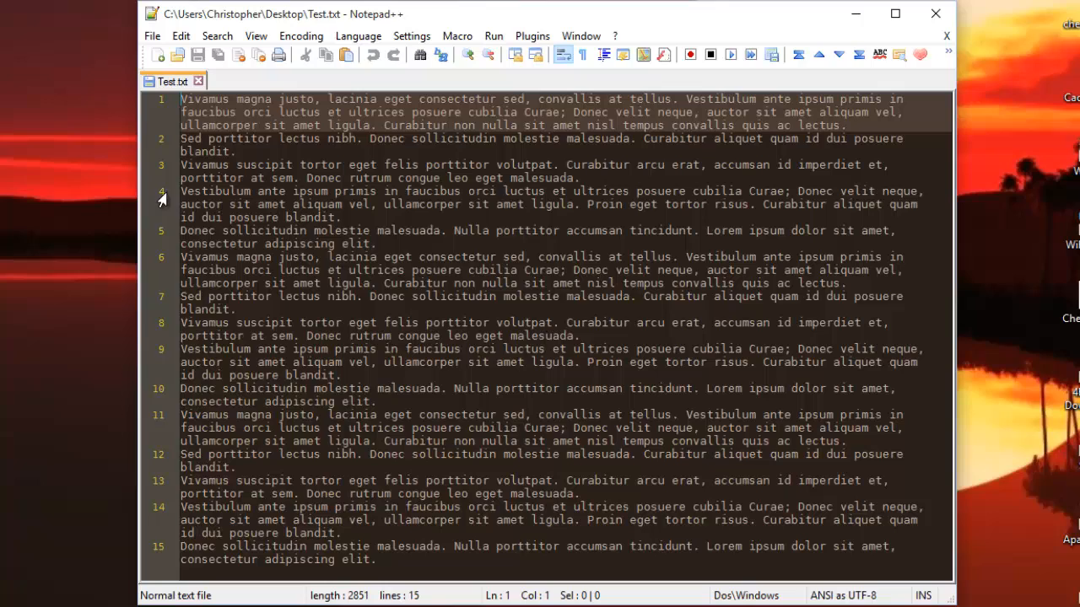
{"action": "mouse_move", "coordinate": [162, 469]}
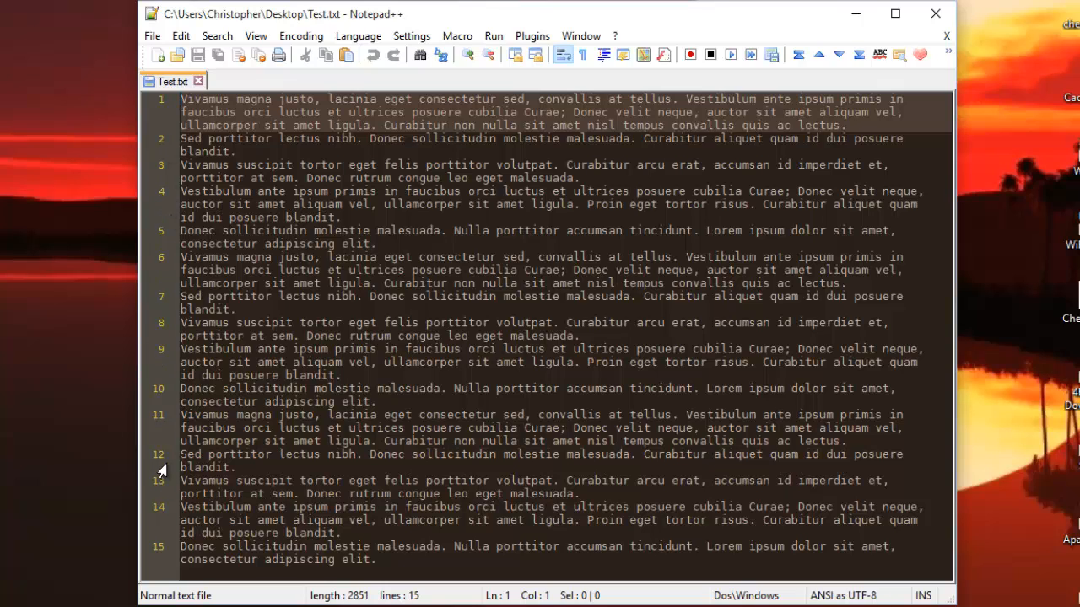
{"action": "mouse_move", "coordinate": [162, 523]}
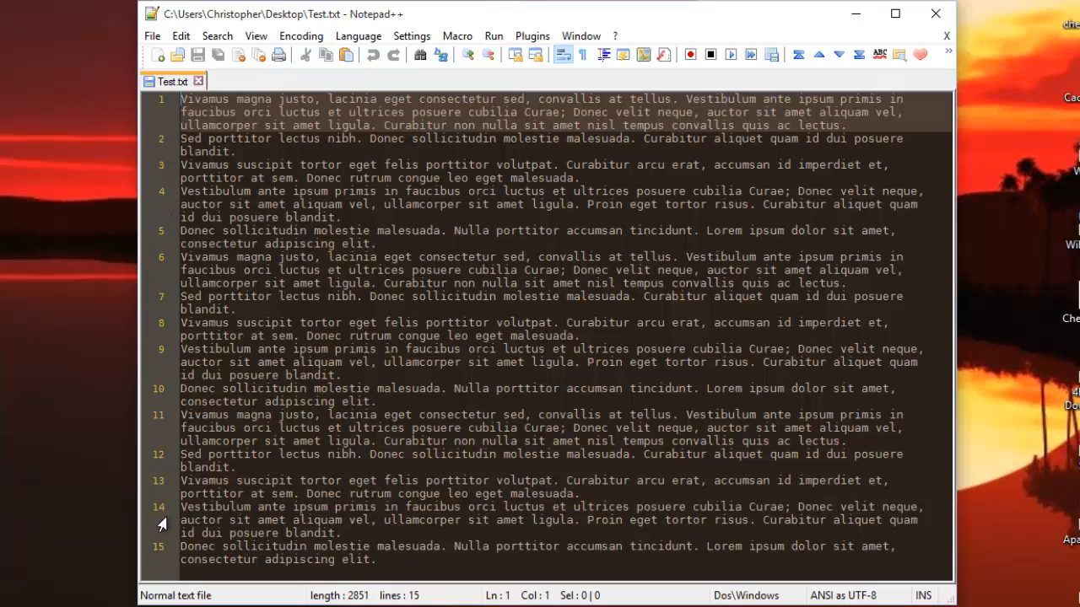
{"action": "mouse_move", "coordinate": [162, 403]}
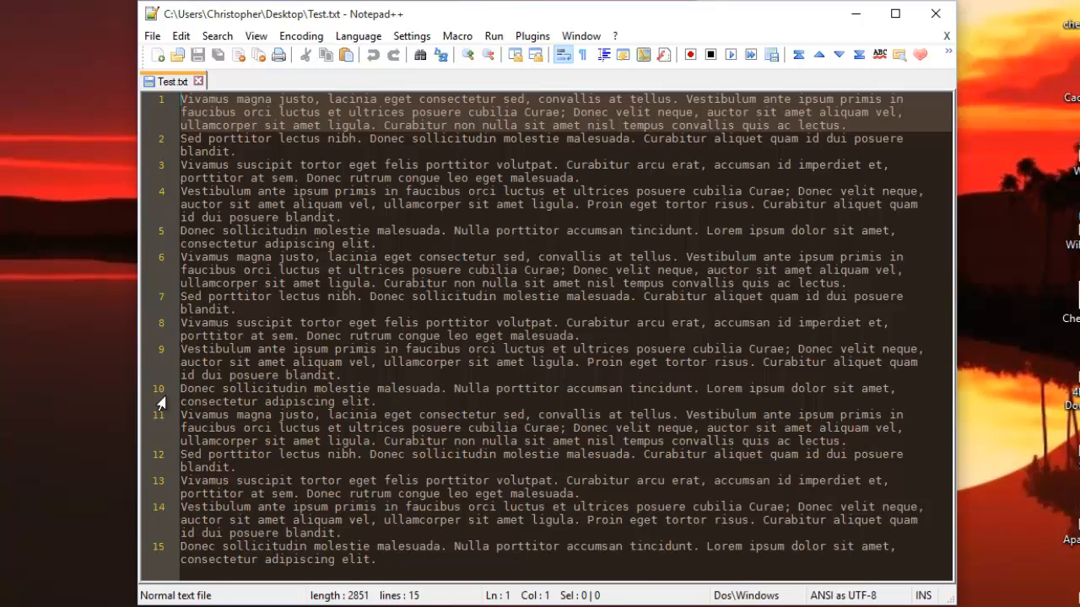
{"action": "mouse_move", "coordinate": [262, 385]}
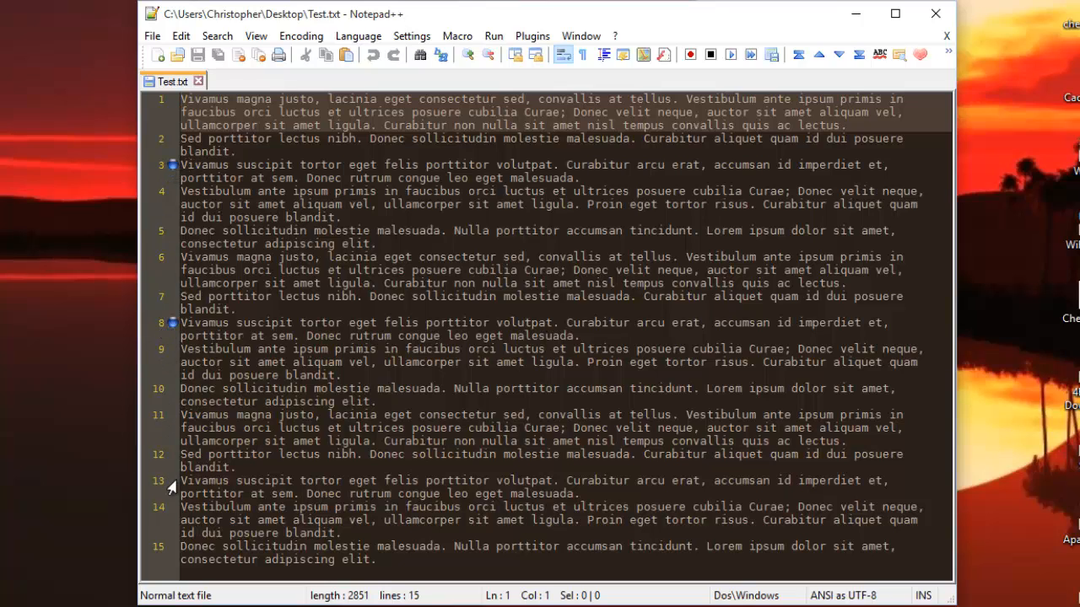
{"action": "mouse_move", "coordinate": [169, 179]}
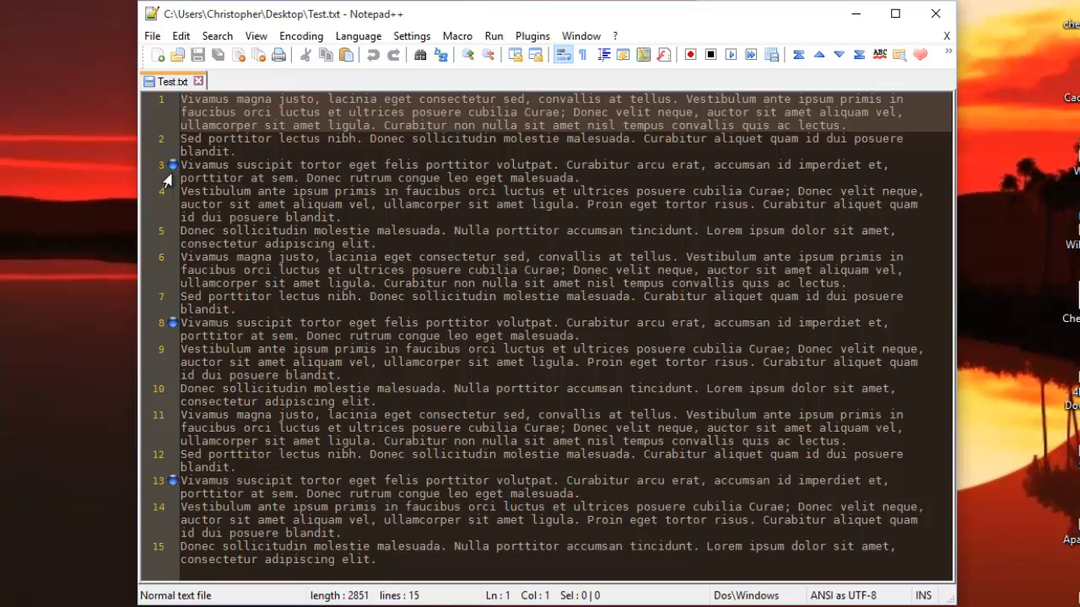
{"action": "mouse_move", "coordinate": [328, 159]}
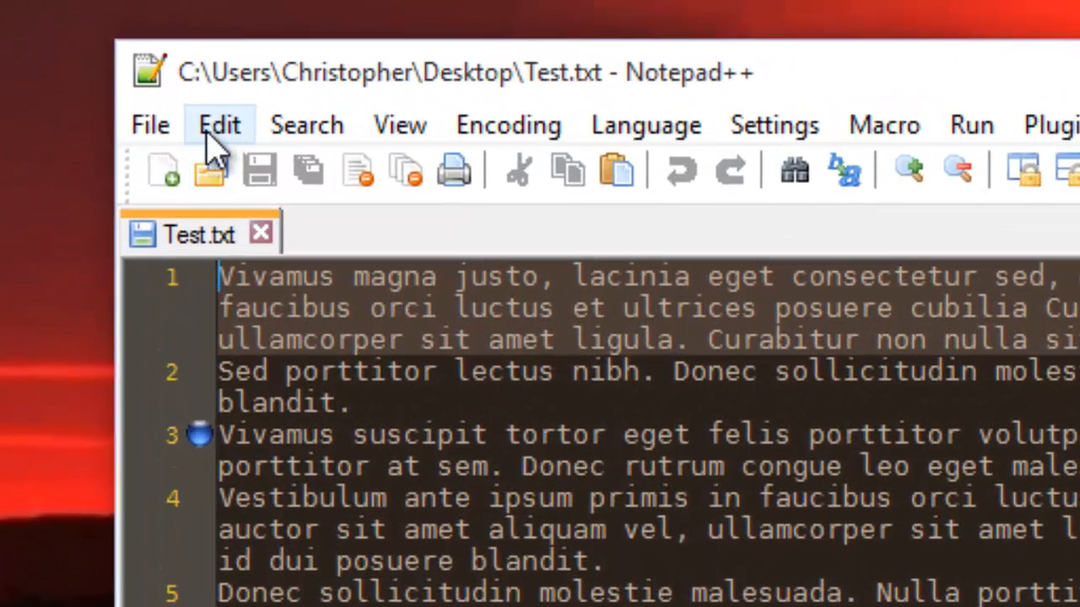
Step: Start saving the current session, naming it Bookmark
{"action": "left_click", "coordinate": [148, 124]}
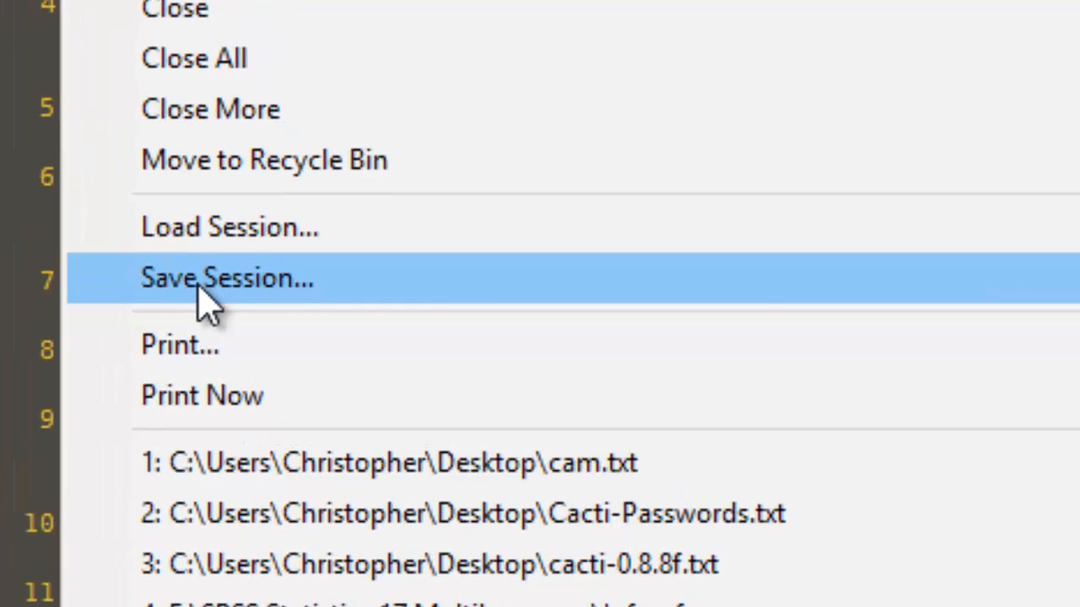
{"action": "left_click", "coordinate": [226, 278]}
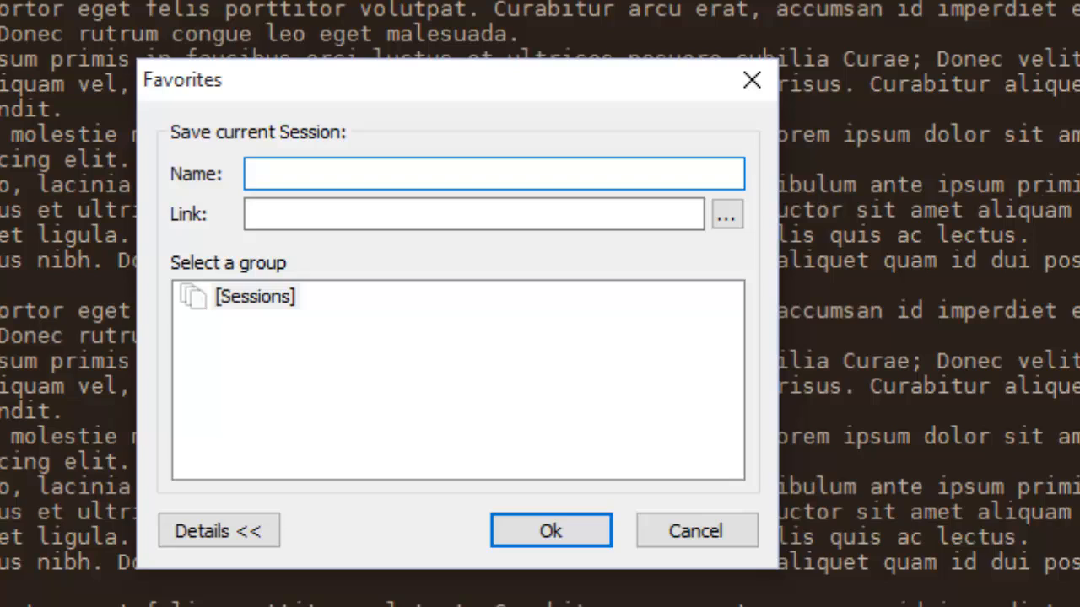
{"action": "type", "text": "B"}
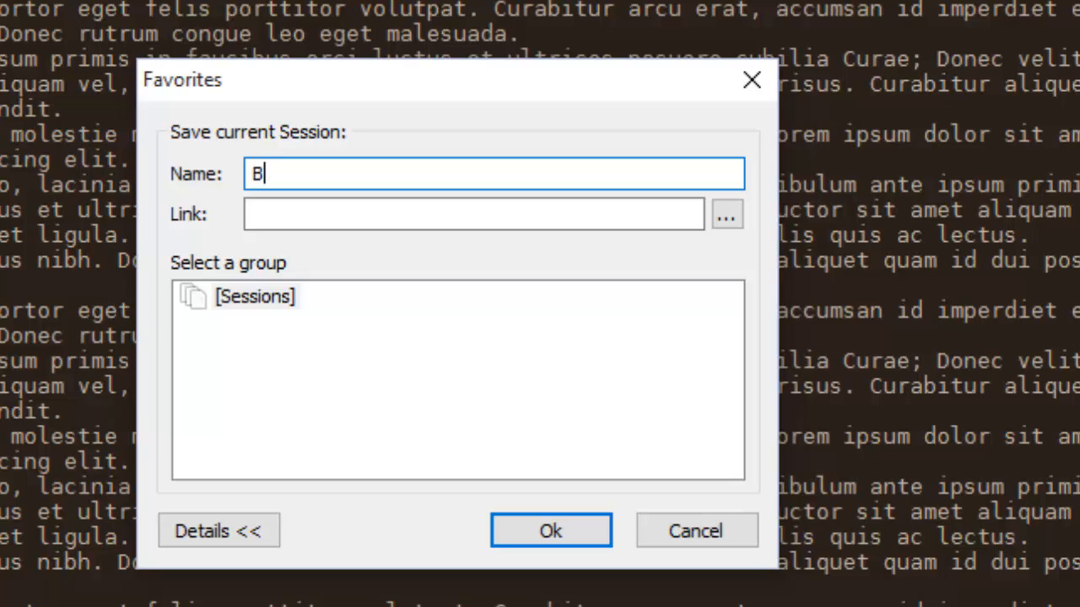
{"action": "key", "text": "Backspace"}
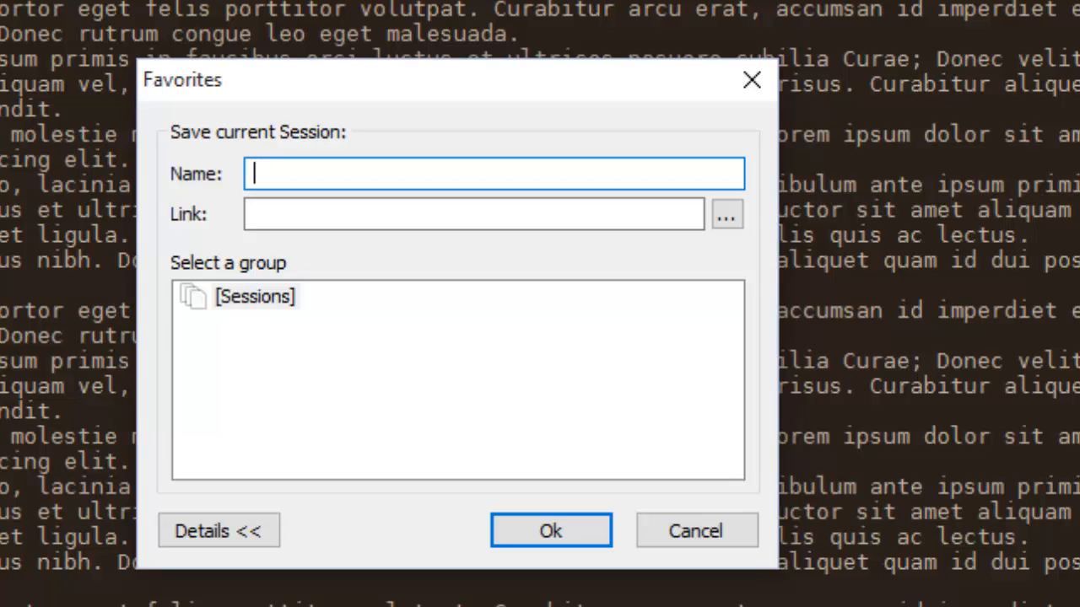
{"action": "type", "text": "Boo"}
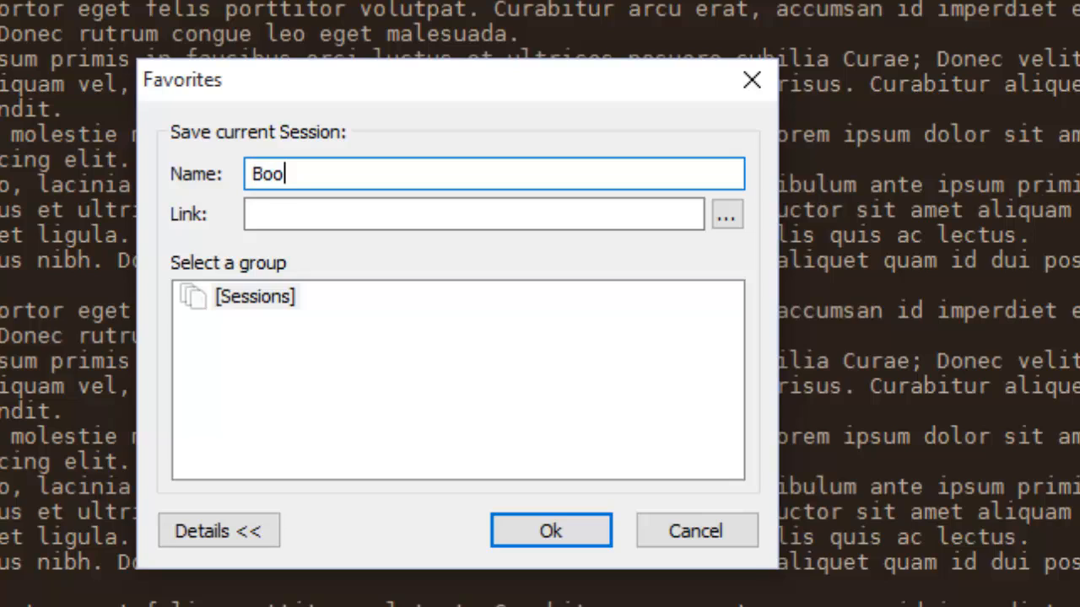
{"action": "type", "text": "kmark"}
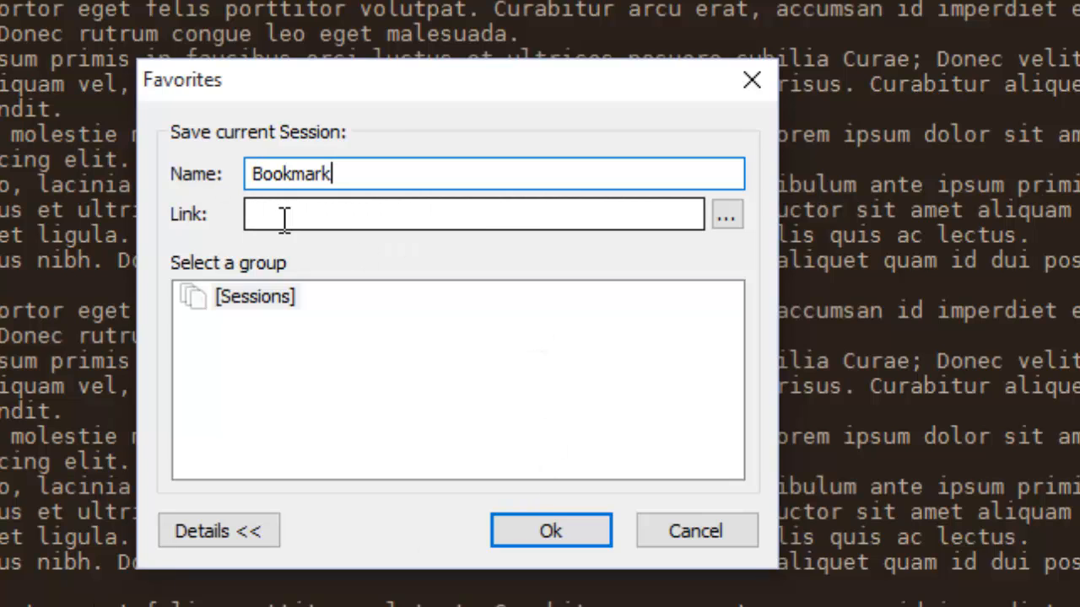
{"action": "left_click", "coordinate": [472, 213]}
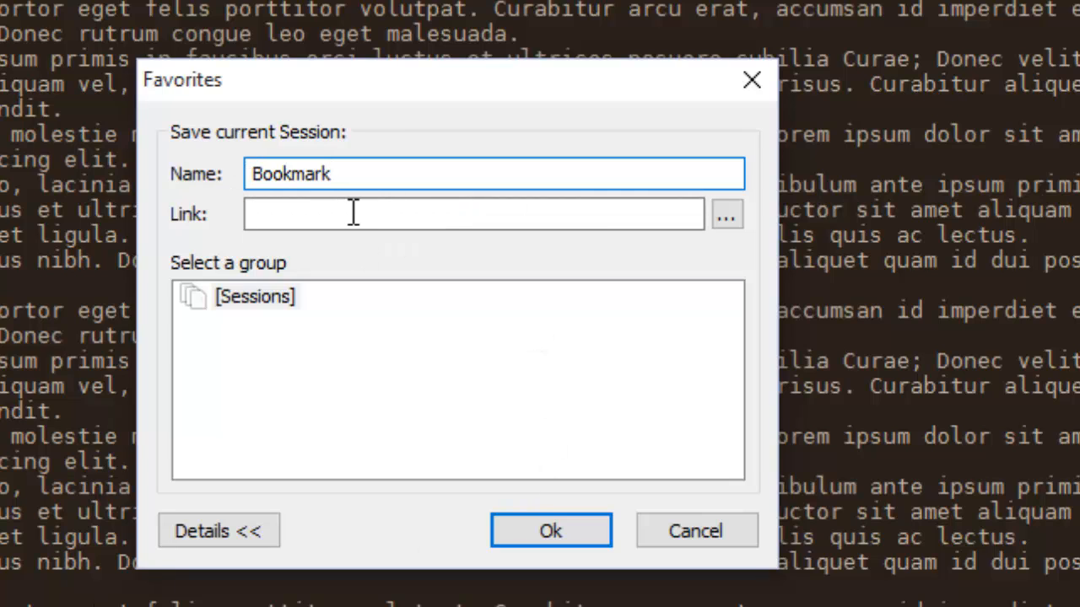
{"action": "mouse_move", "coordinate": [498, 213]}
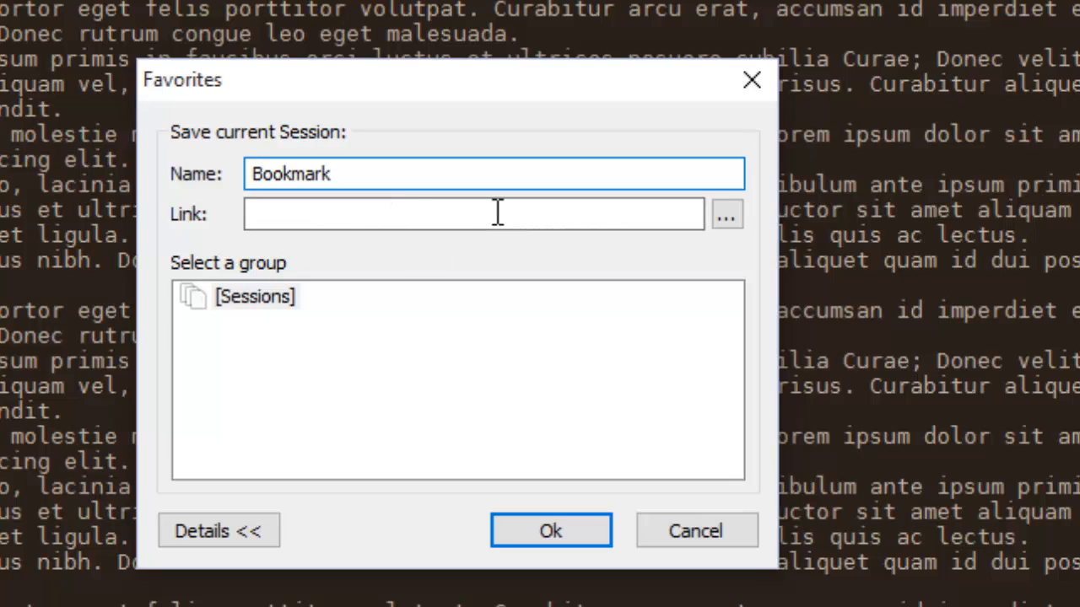
{"action": "mouse_move", "coordinate": [527, 213]}
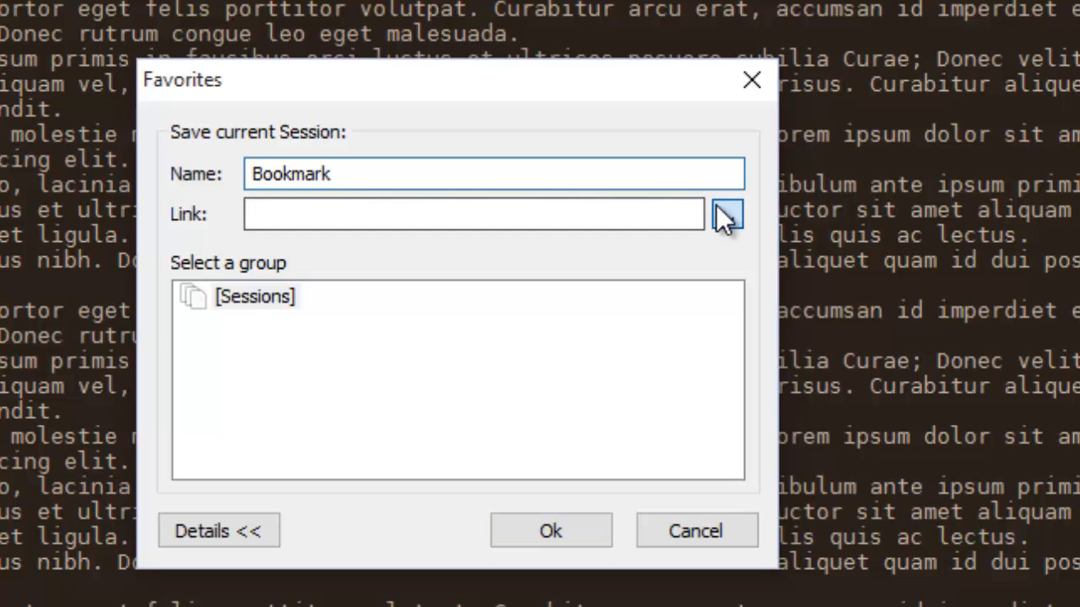
Step: Save the session file as Test on the Desktop
{"action": "left_click", "coordinate": [728, 212]}
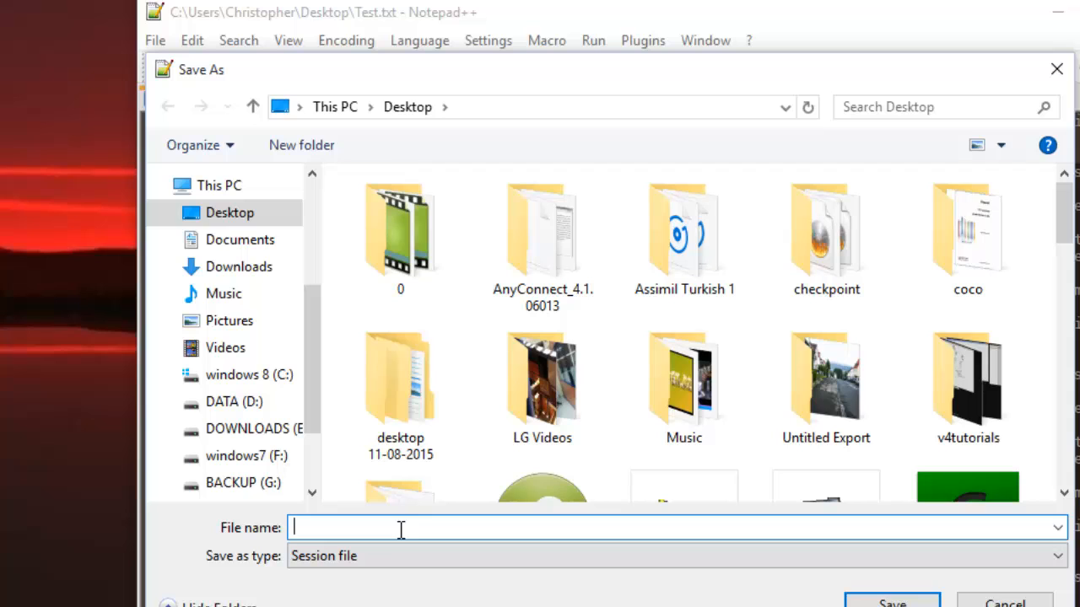
{"action": "type", "text": "T"}
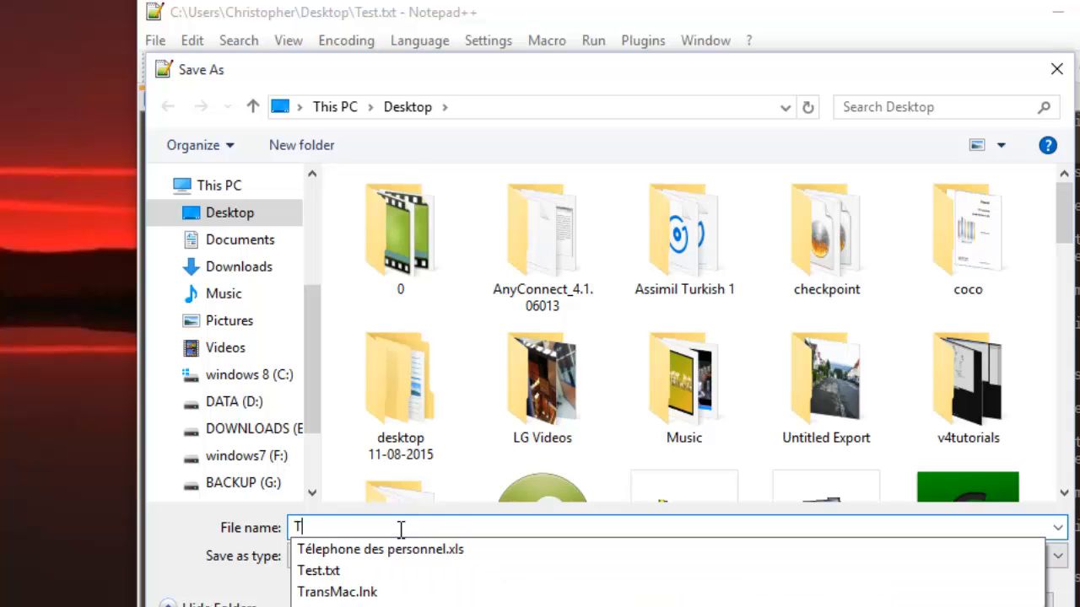
{"action": "type", "text": "est"}
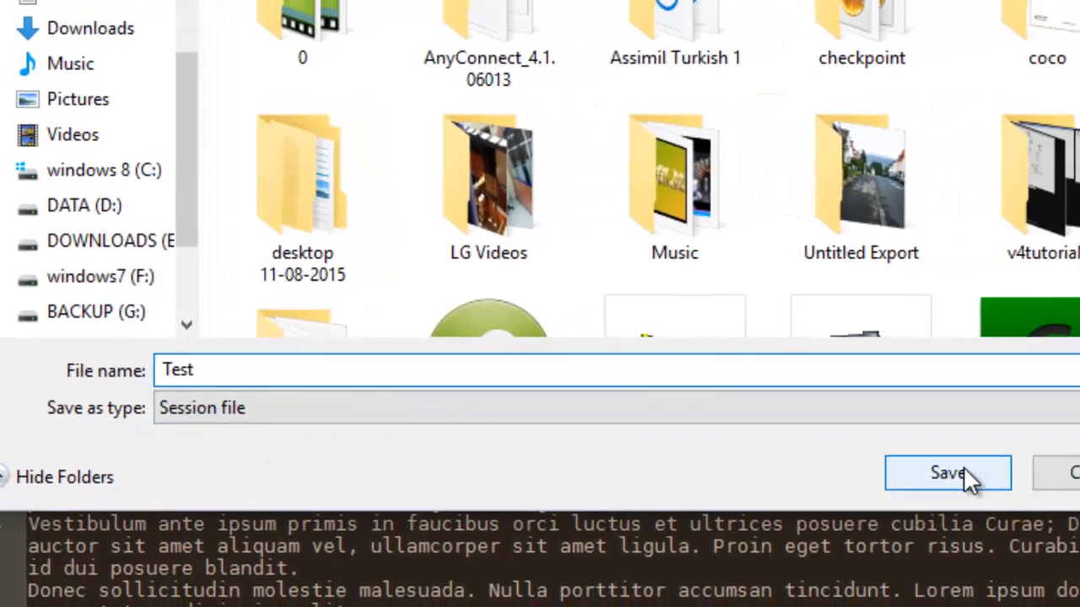
{"action": "left_click", "coordinate": [948, 472]}
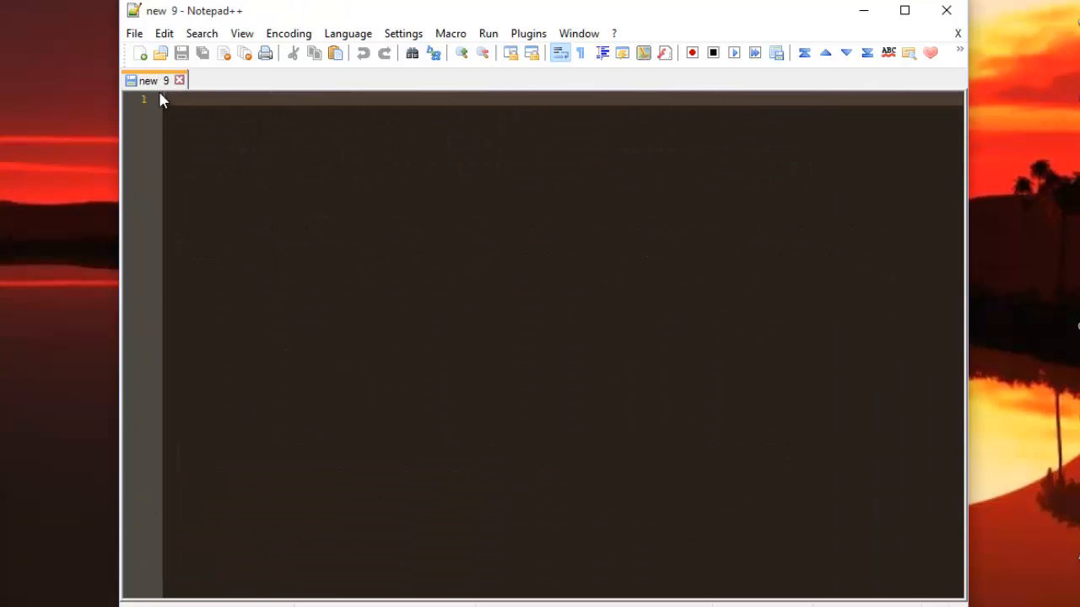
Step: Reopen Test.txt, now without bookmarks, and bring up the File menu
{"action": "left_click", "coordinate": [133, 34]}
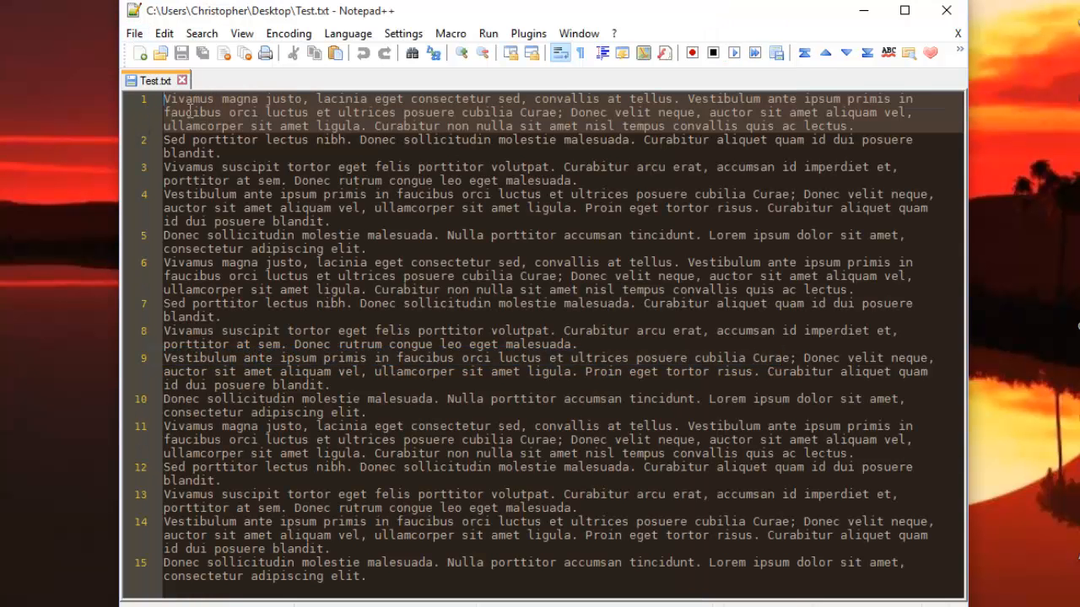
{"action": "mouse_move", "coordinate": [121, 447]}
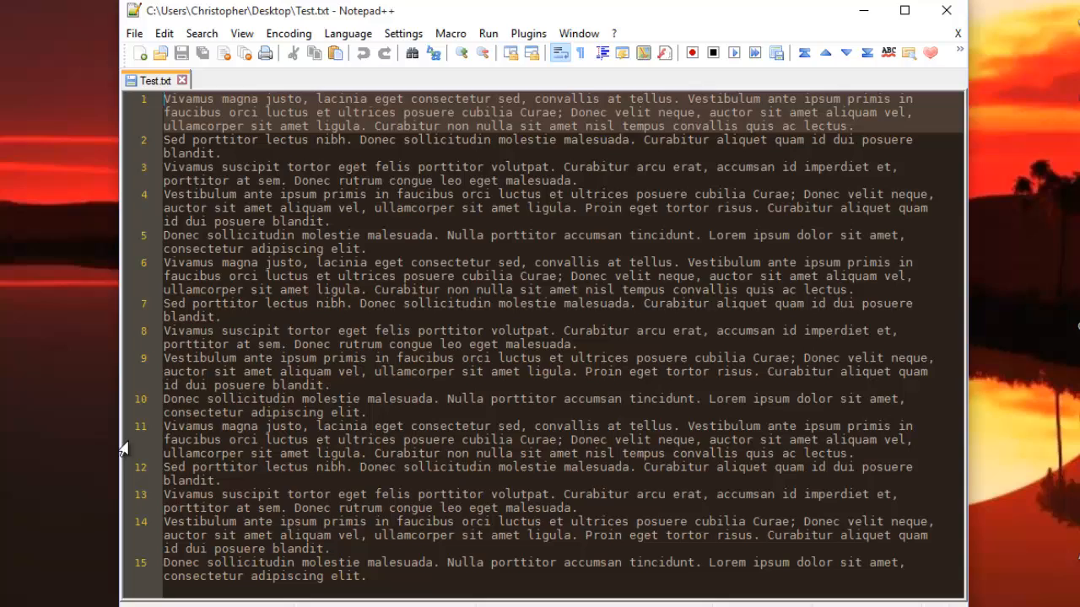
{"action": "mouse_move", "coordinate": [143, 425]}
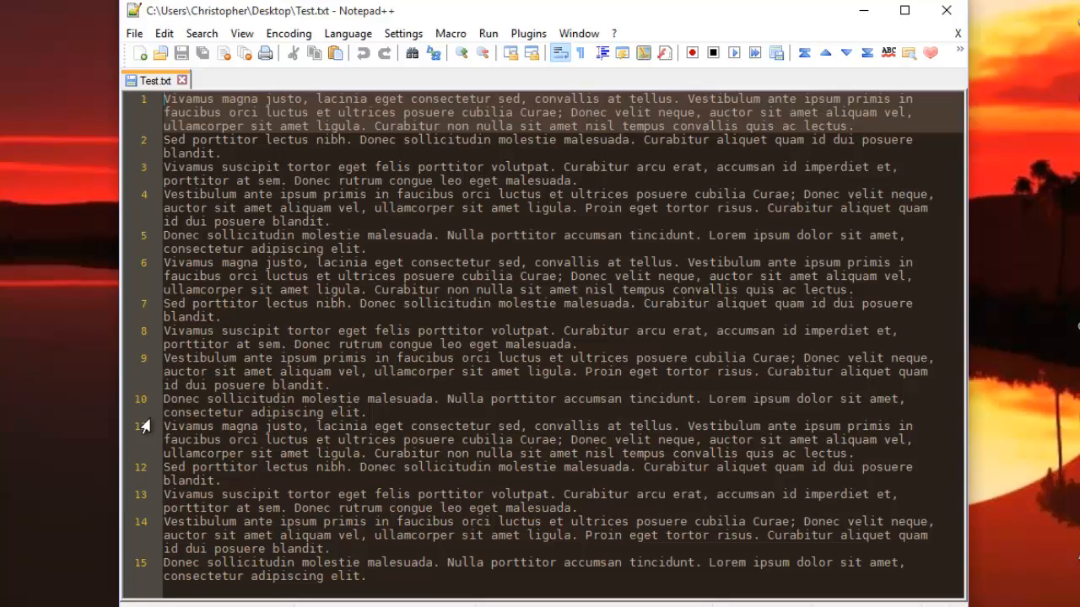
{"action": "mouse_move", "coordinate": [216, 79]}
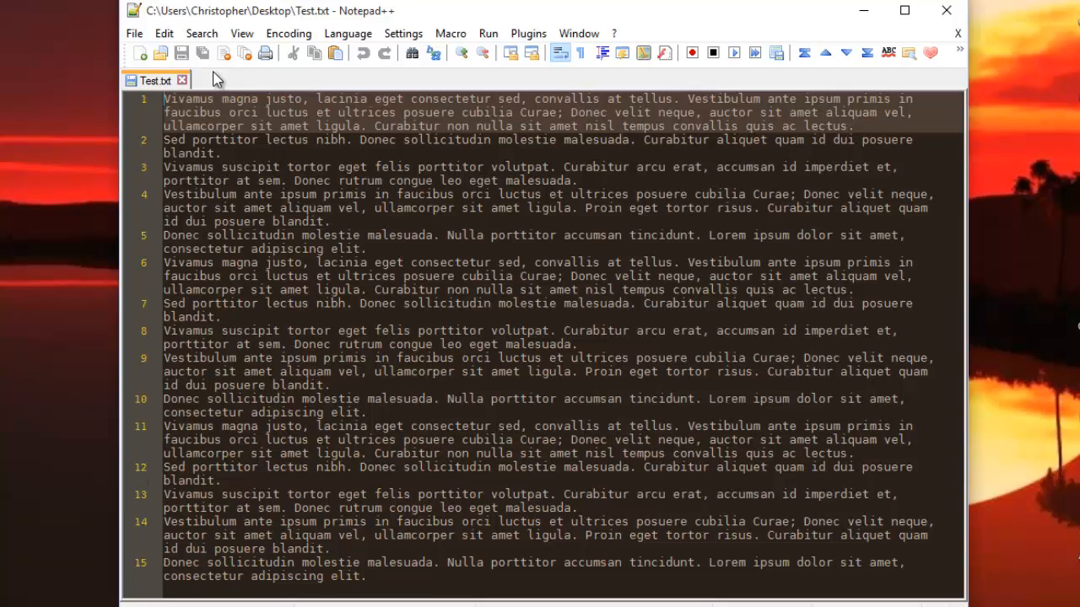
{"action": "left_click", "coordinate": [133, 34]}
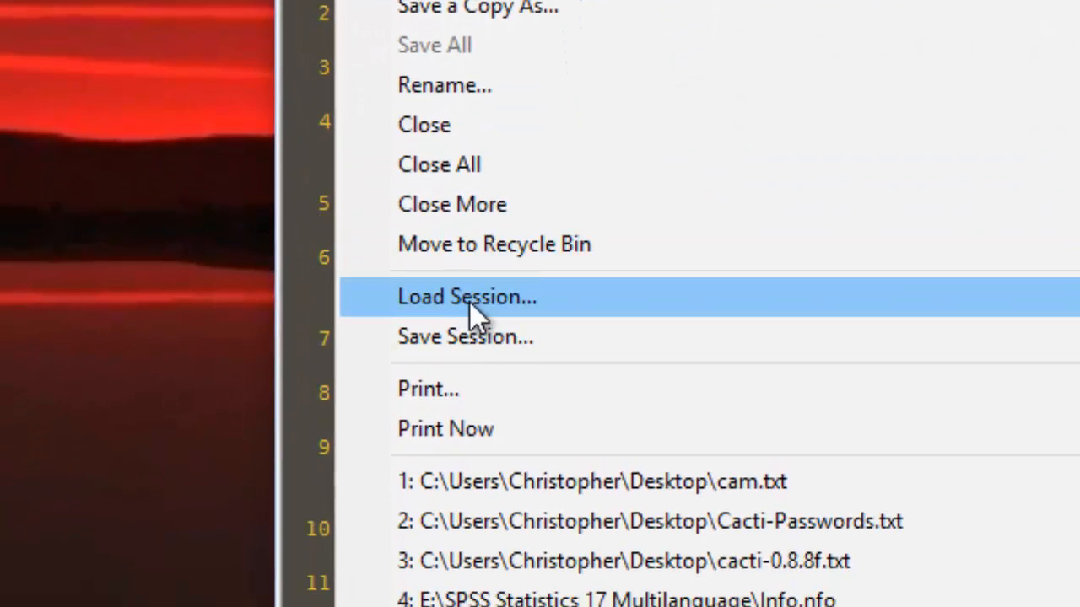
Step: Load the Test session file from the Desktop, restoring bookmarks on lines 3, 8 and 13
{"action": "left_click", "coordinate": [466, 297]}
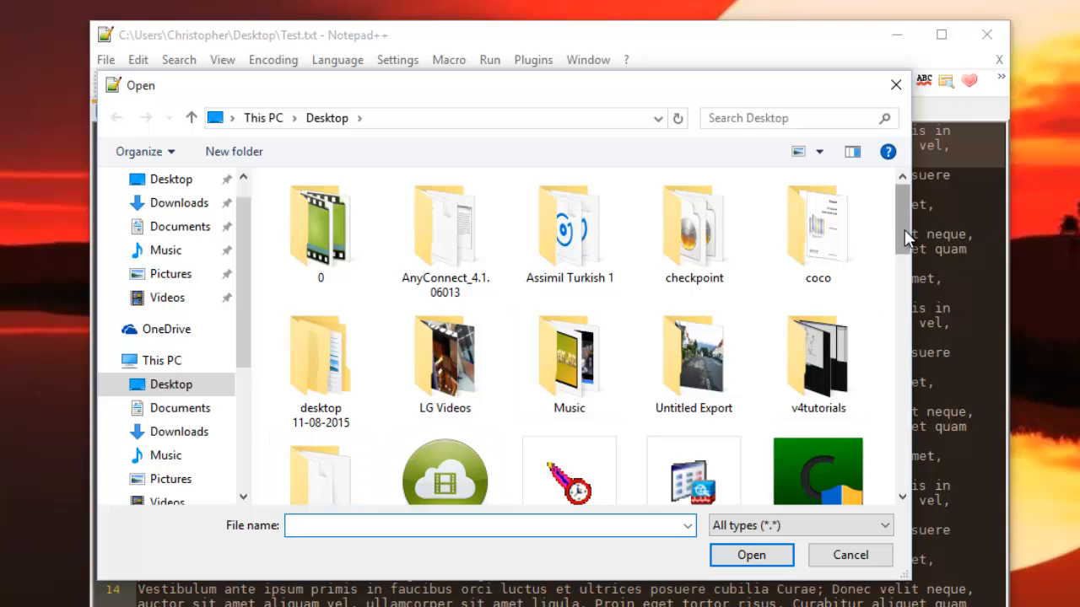
{"action": "scroll", "scroll_direction": "down", "scroll_amount": 3}
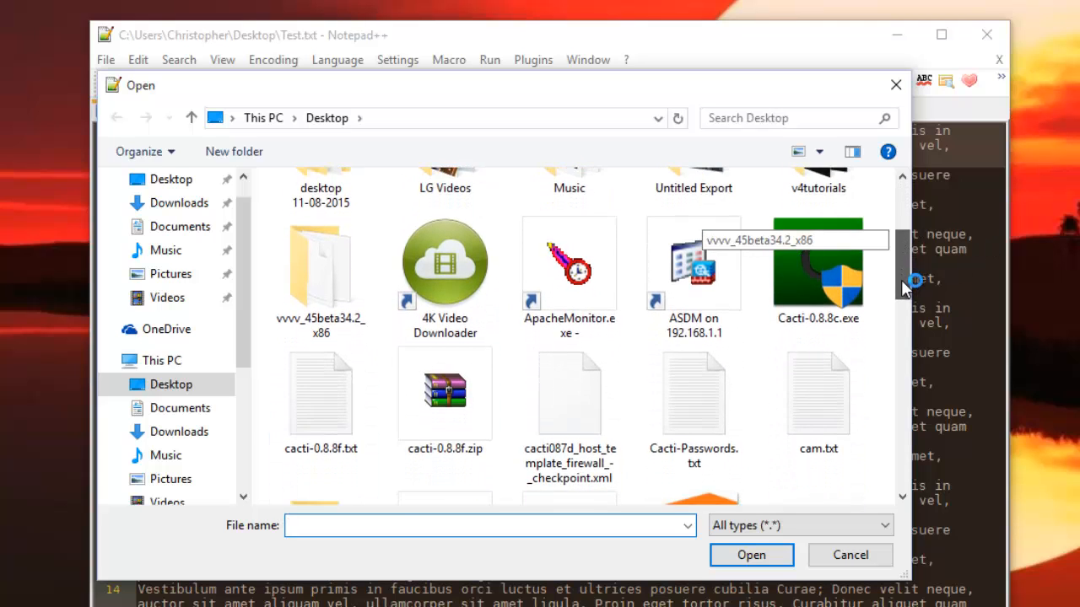
{"action": "scroll", "scroll_direction": "down", "scroll_amount": 3}
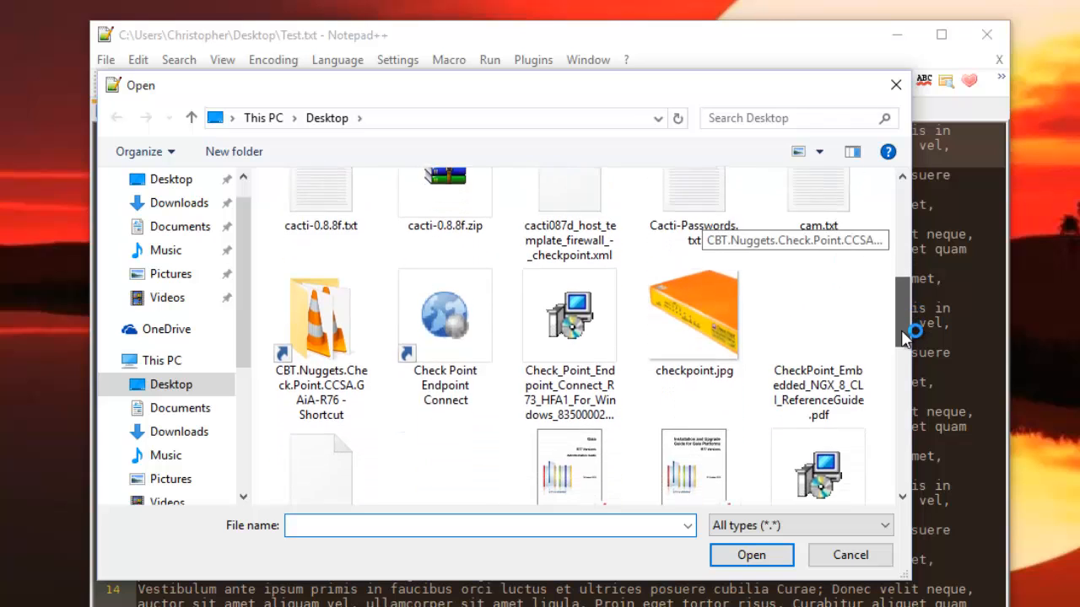
{"action": "scroll", "scroll_direction": "down", "scroll_amount": 3}
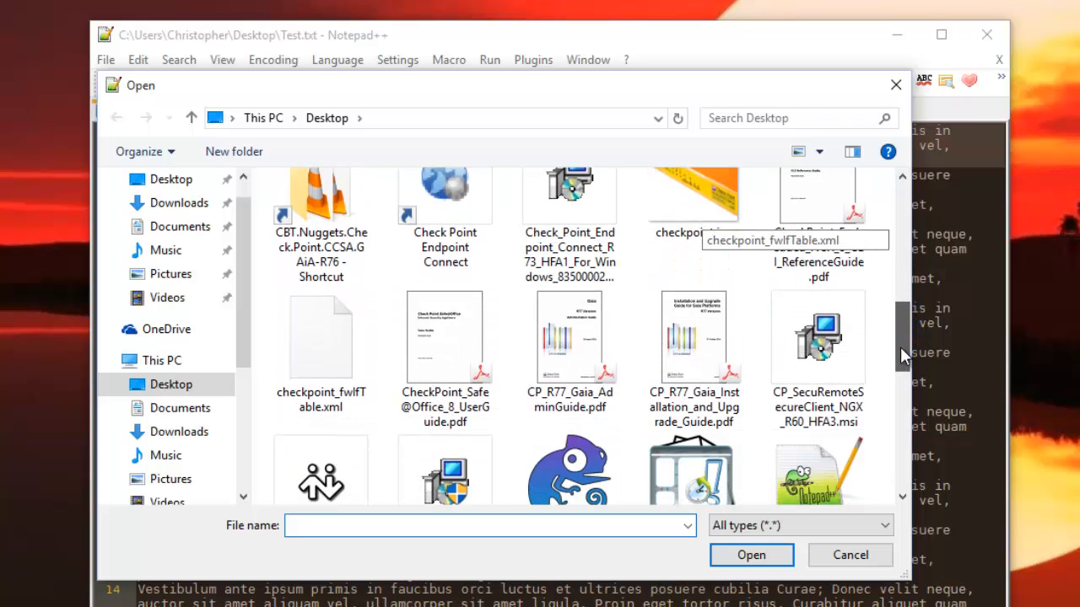
{"action": "scroll", "scroll_direction": "down", "scroll_amount": 3}
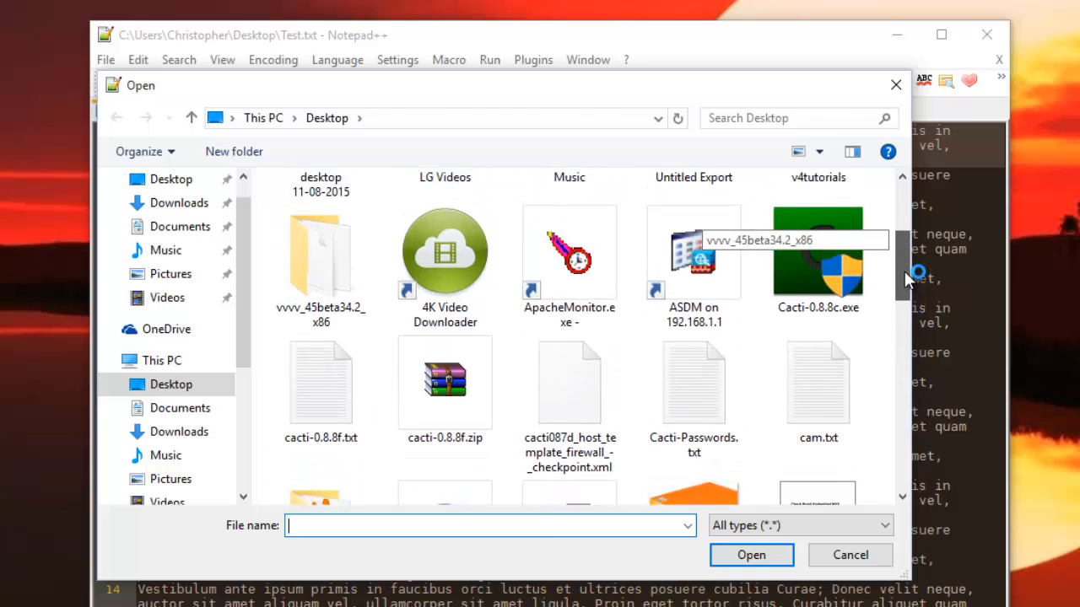
{"action": "scroll", "scroll_direction": "down", "scroll_amount": 3}
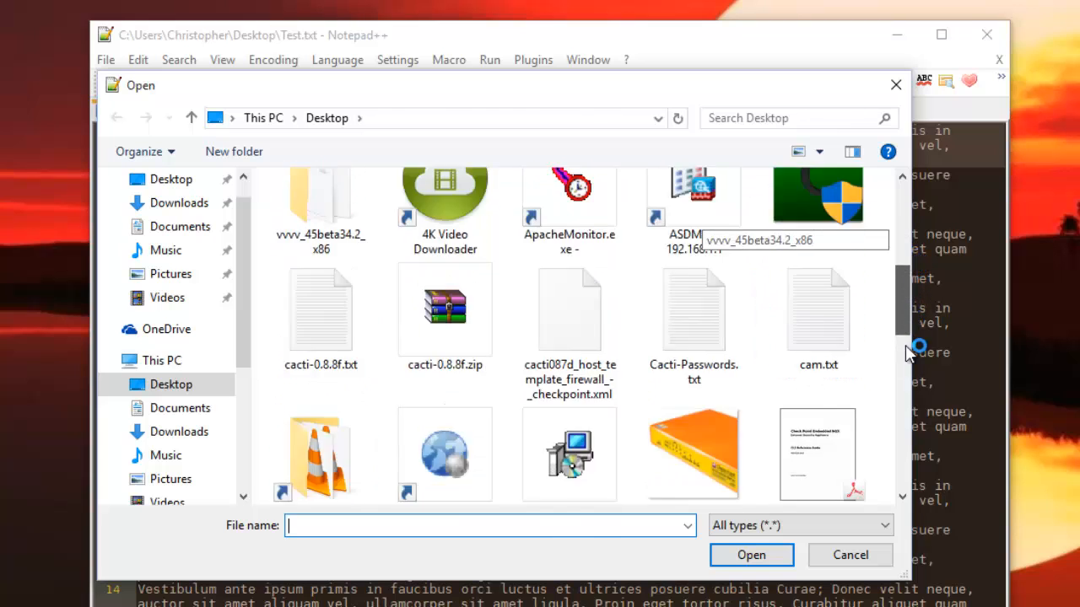
{"action": "scroll", "scroll_direction": "down", "scroll_amount": 3}
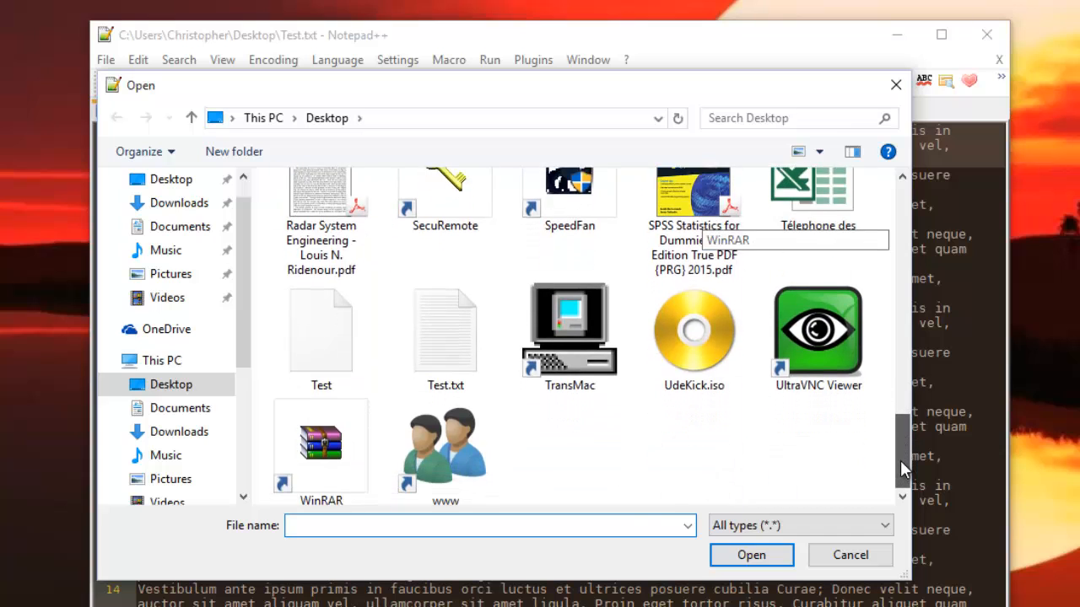
{"action": "left_click", "coordinate": [321, 329]}
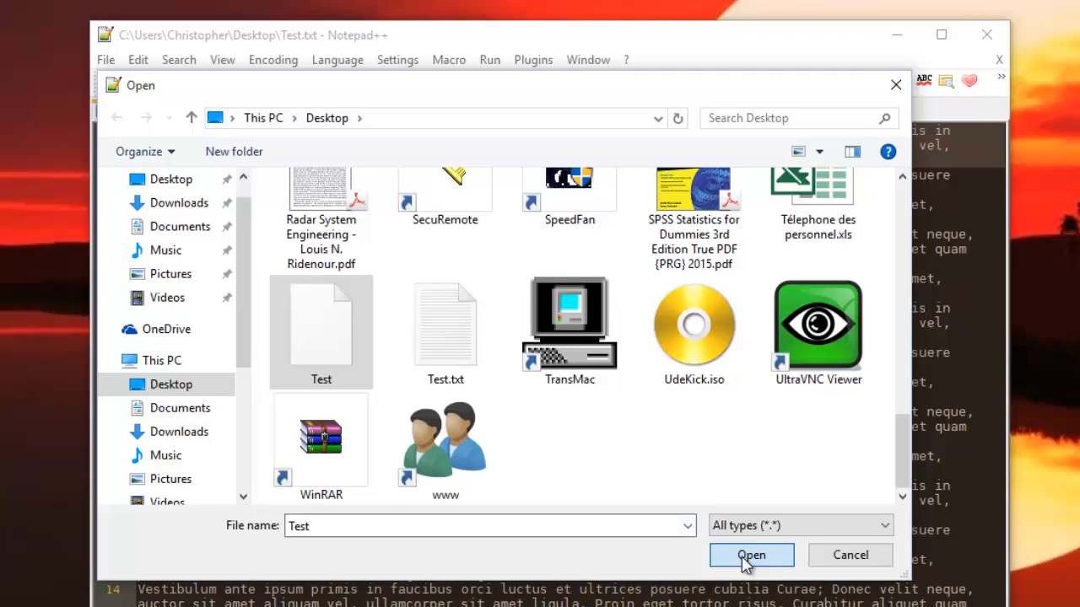
{"action": "left_click", "coordinate": [749, 556]}
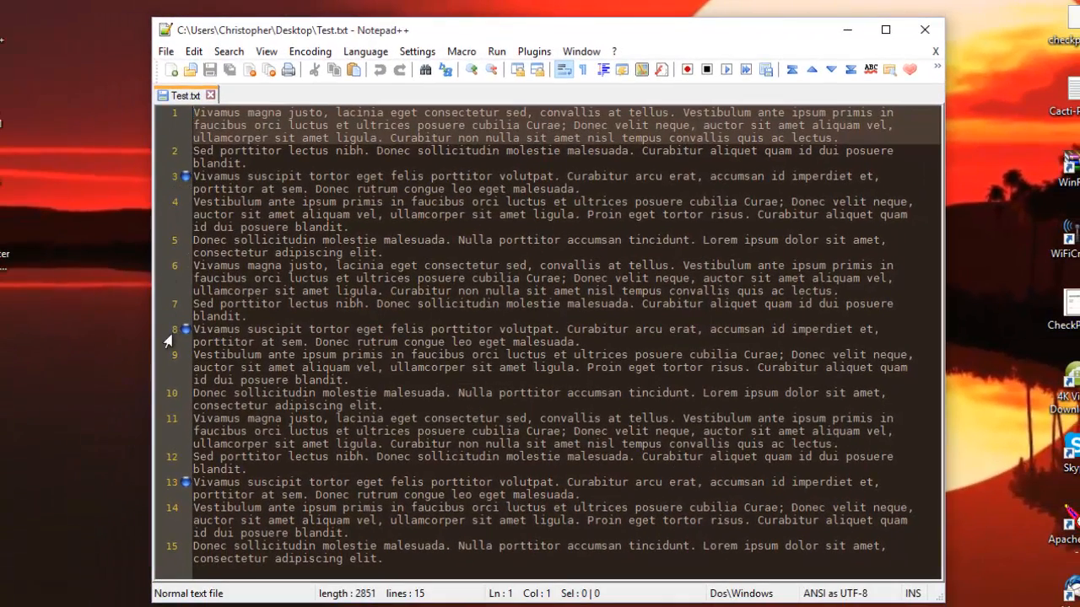
{"action": "mouse_move", "coordinate": [172, 354]}
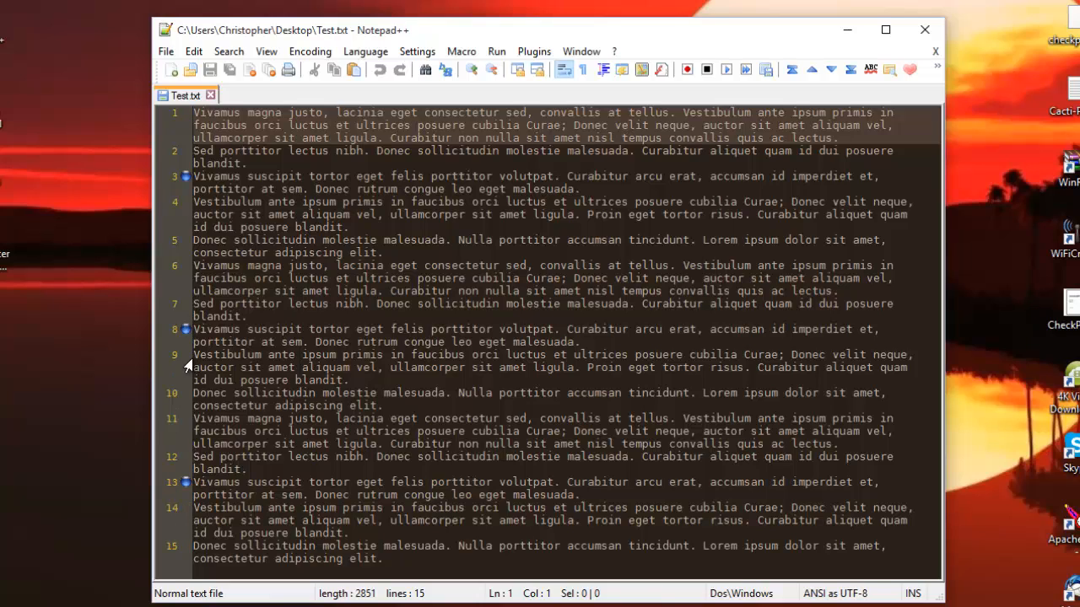
{"action": "mouse_move", "coordinate": [228, 442]}
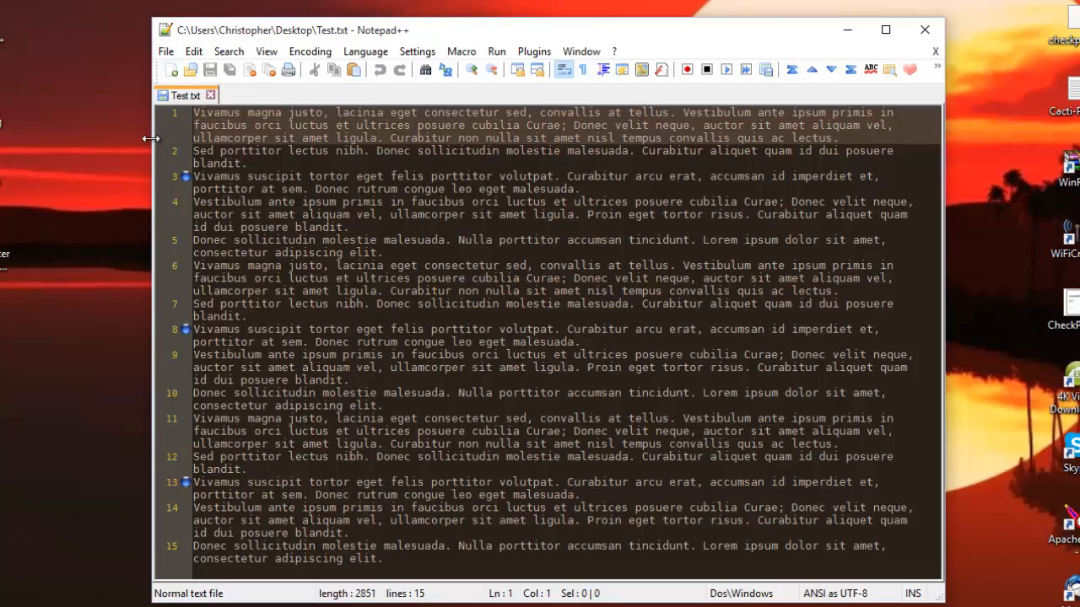
{"action": "mouse_move", "coordinate": [354, 174]}
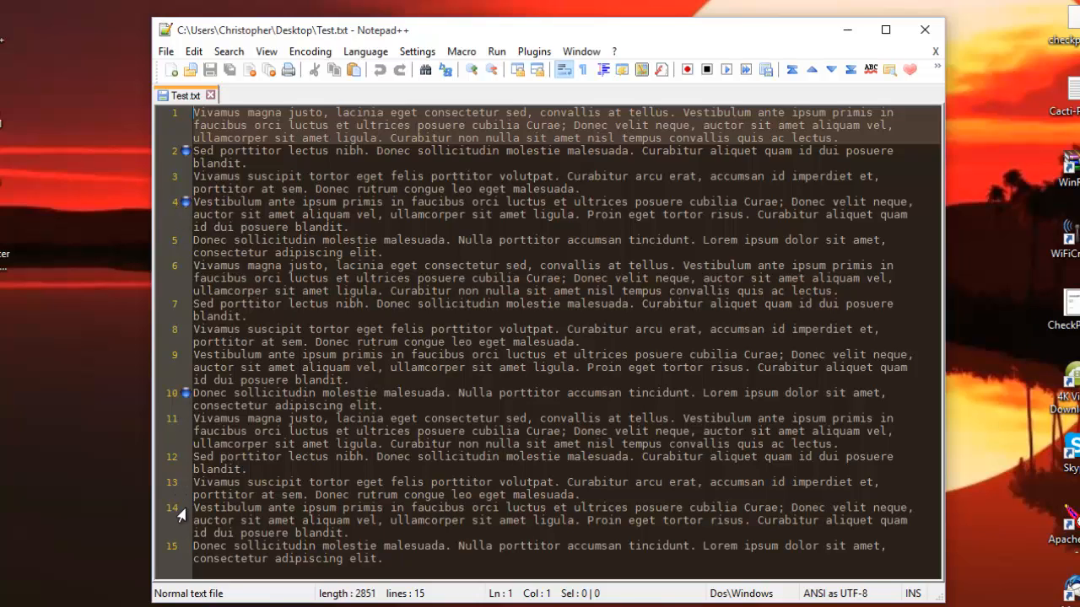
{"action": "mouse_move", "coordinate": [178, 489]}
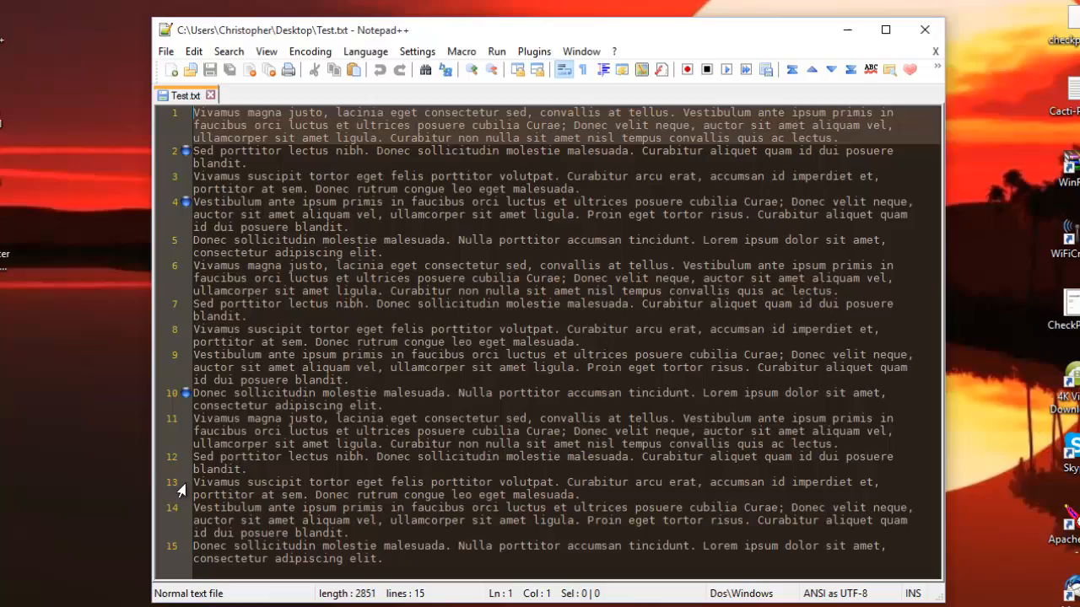
{"action": "mouse_move", "coordinate": [216, 535]}
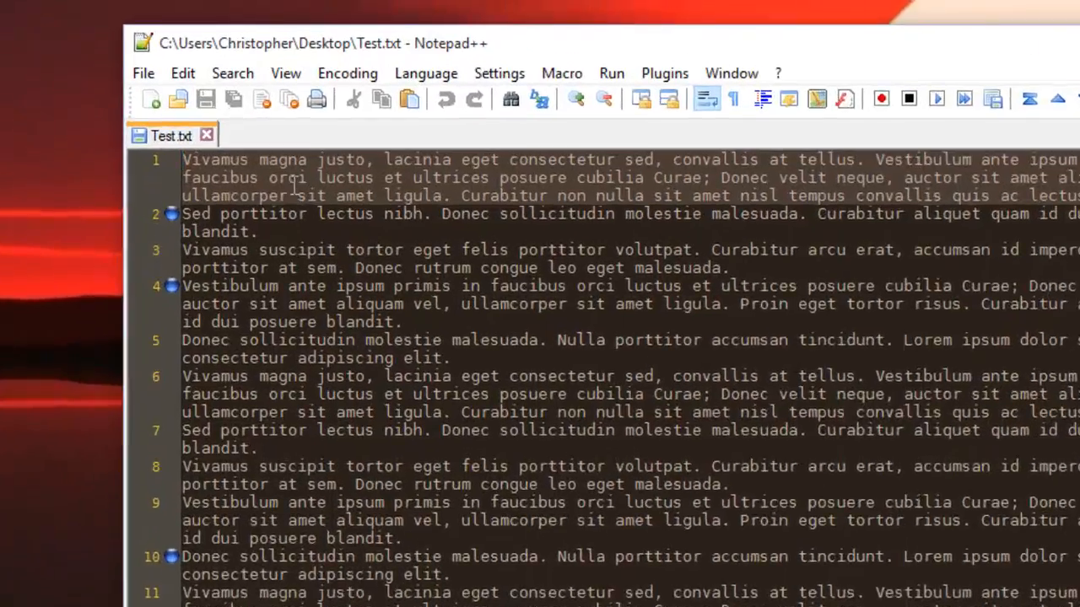
Step: Clear every bookmark from all 15 lines of Test.txt via Clear All Bookmarks
{"action": "left_click", "coordinate": [233, 74]}
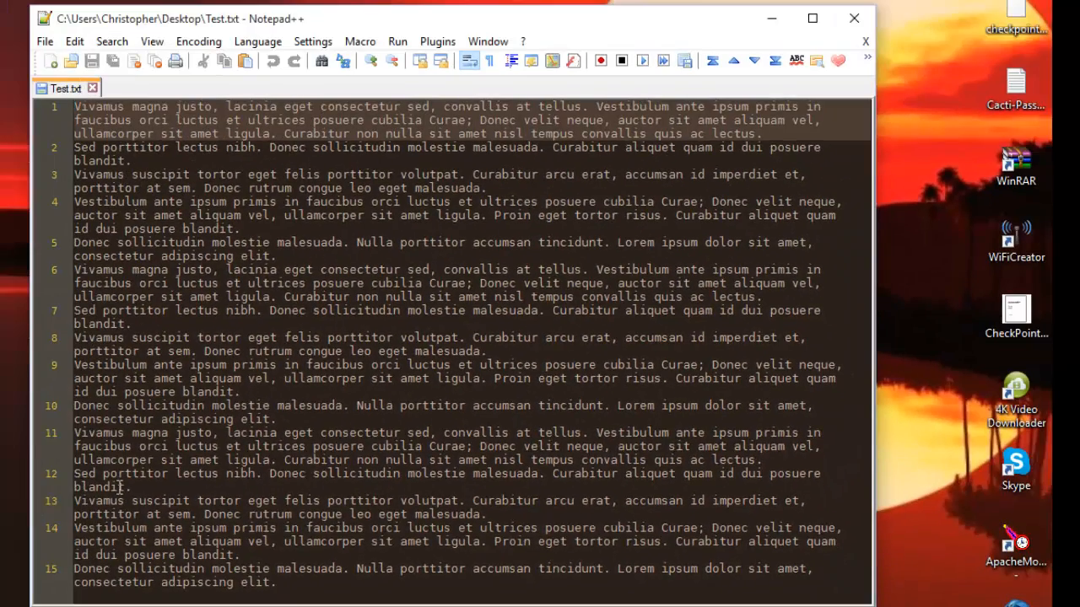
{"action": "mouse_move", "coordinate": [158, 361]}
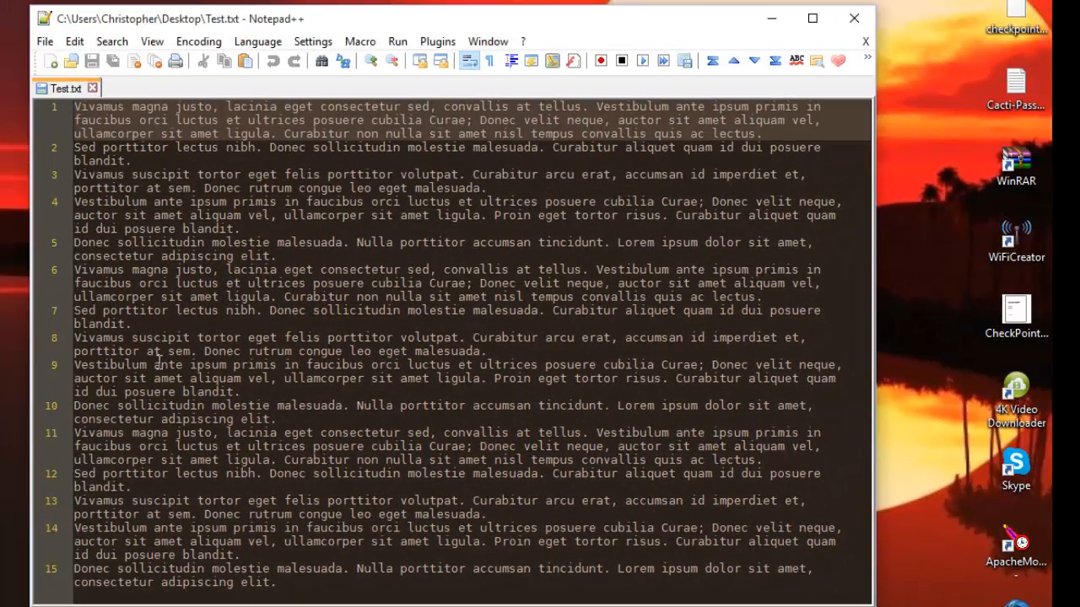